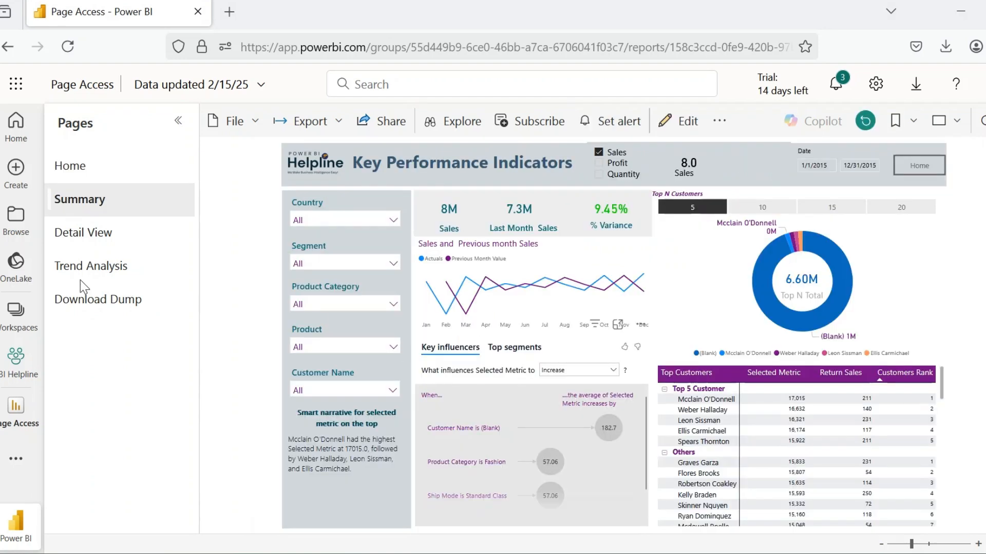
Browse from the Summary page to the Trend Analysis page of the published report
click(92, 265)
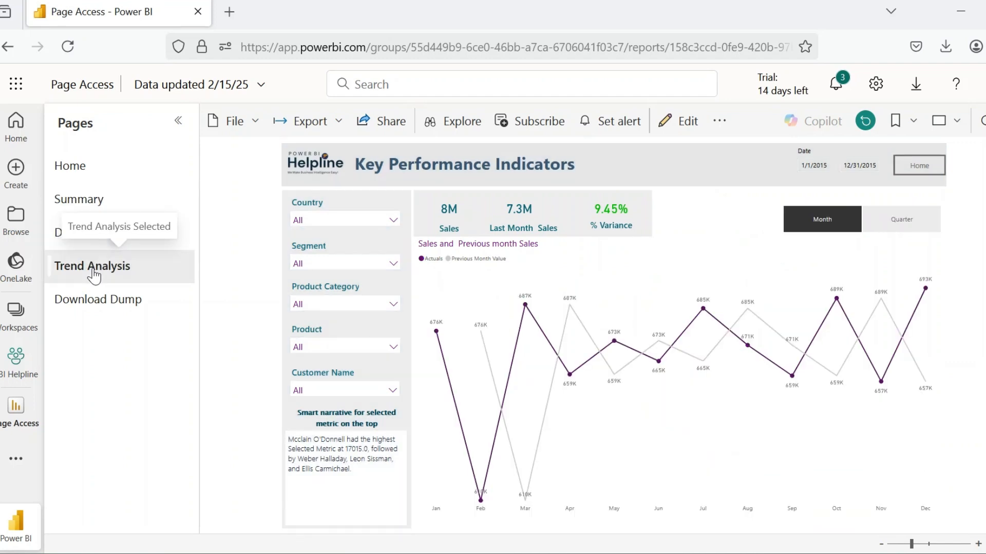
click(71, 165)
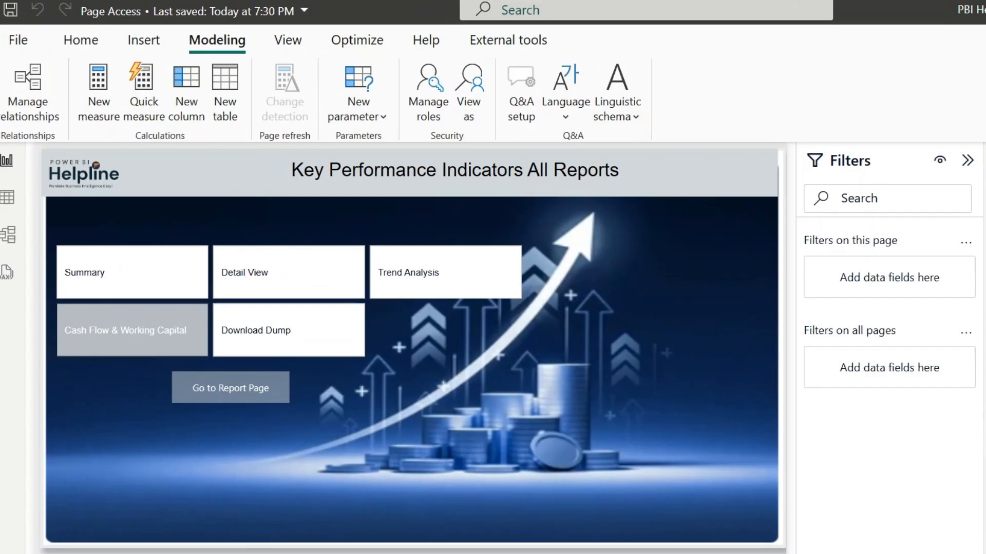
Preview the home page as two test users via View as > Other user, then stop viewing
click(468, 91)
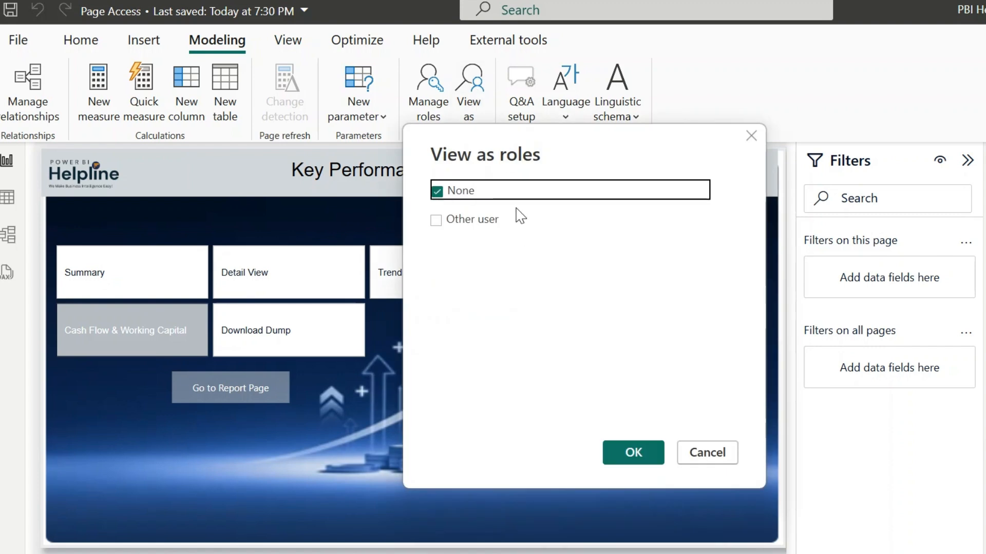
text(a)
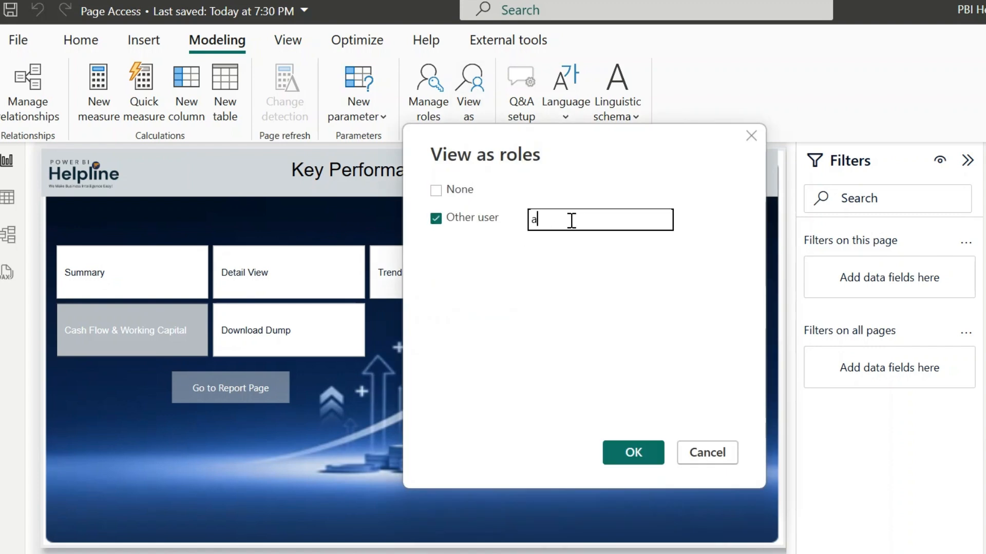
text(@example.c)
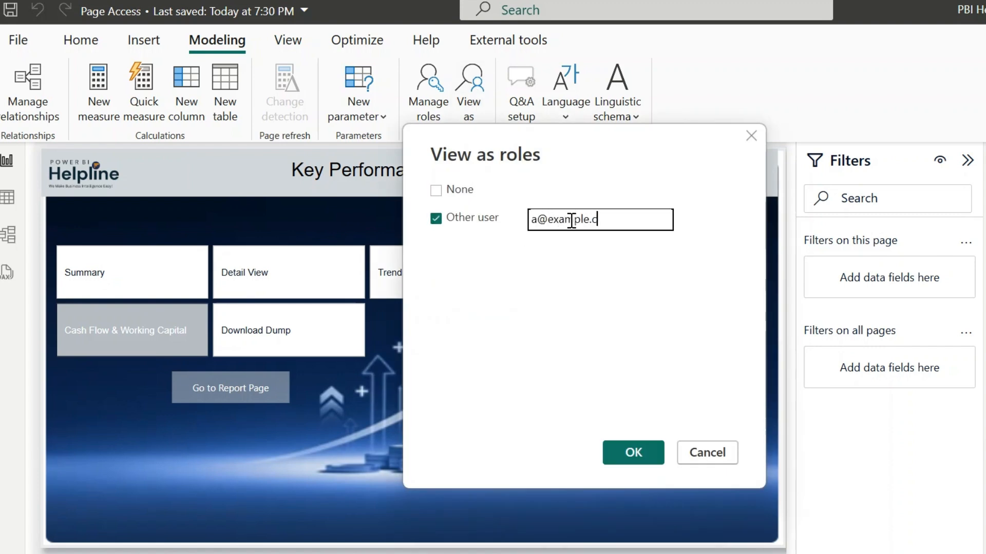
click(633, 453)
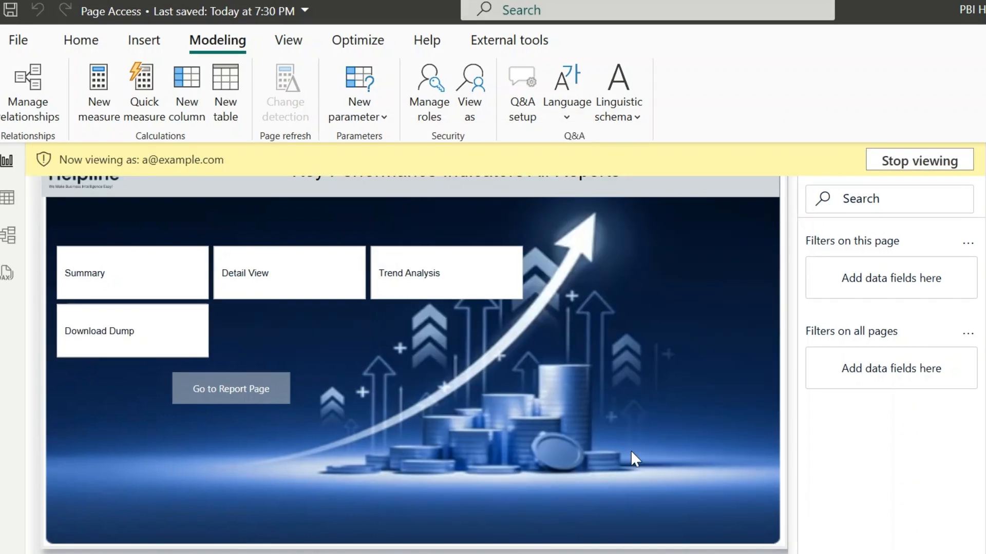
mouse_move(287, 272)
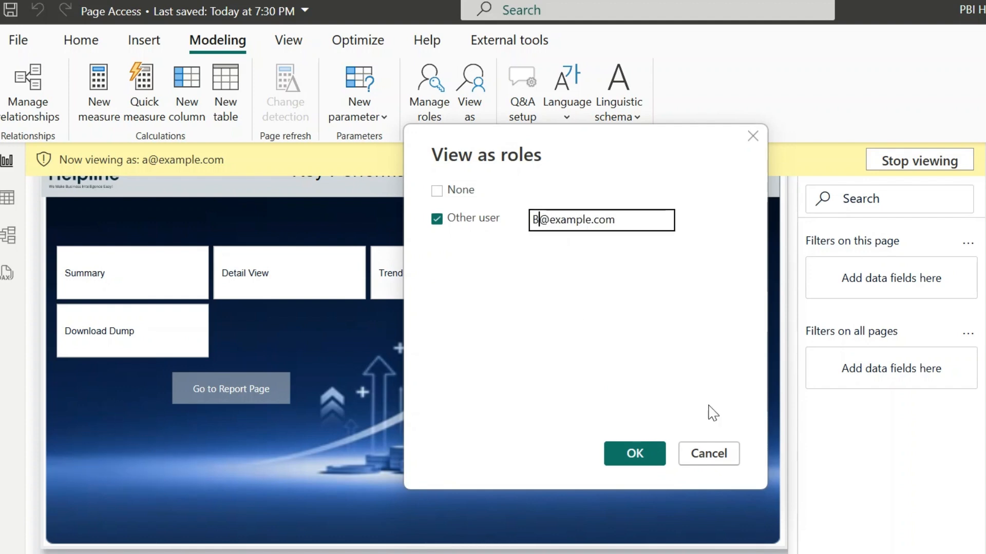
click(634, 453)
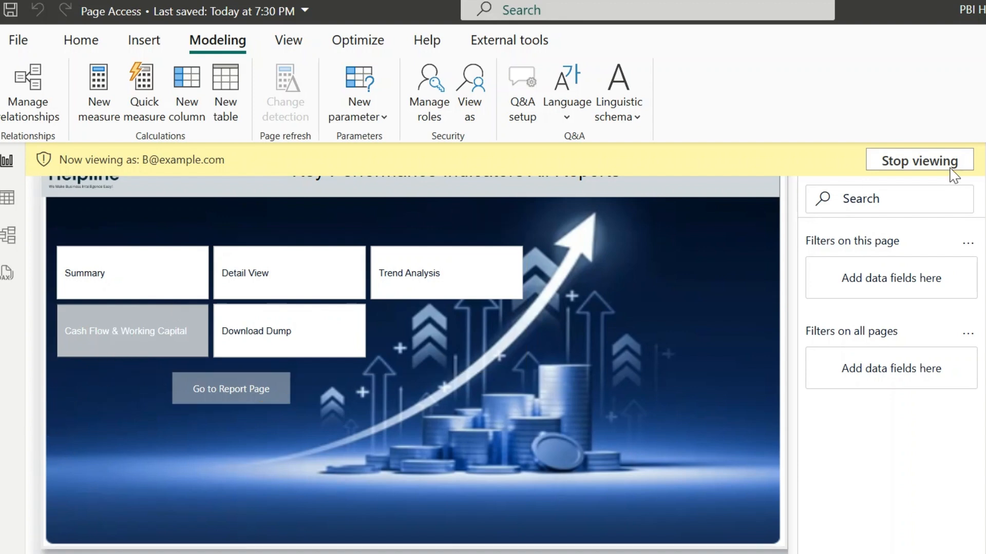
click(918, 160)
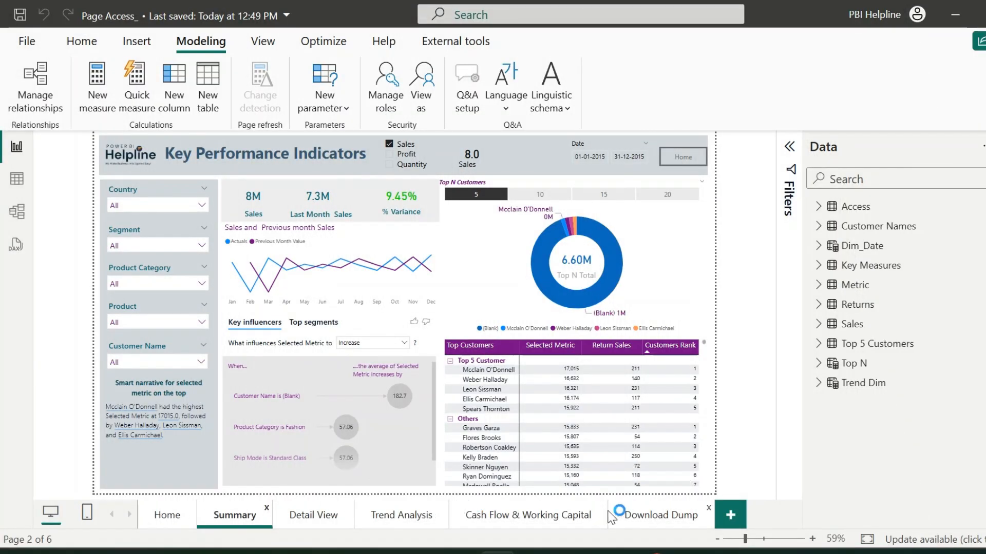
Visit the Cash Flow & Working Capital page and return to the Home page
click(527, 514)
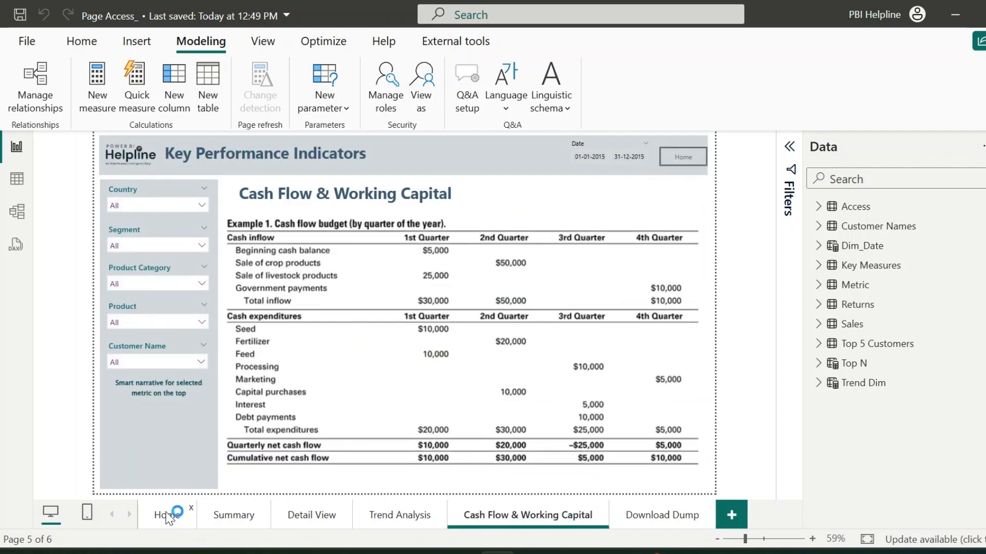
click(167, 514)
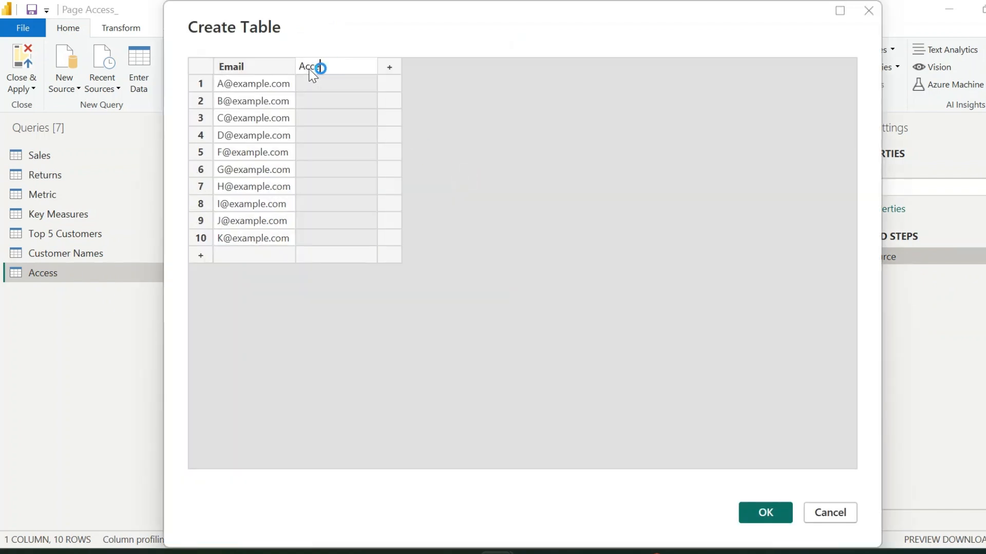
Add an Access to Cash Flow Tab column with Y for two users, then enter a reports table of five pages with Ids
text(Flow Tab)
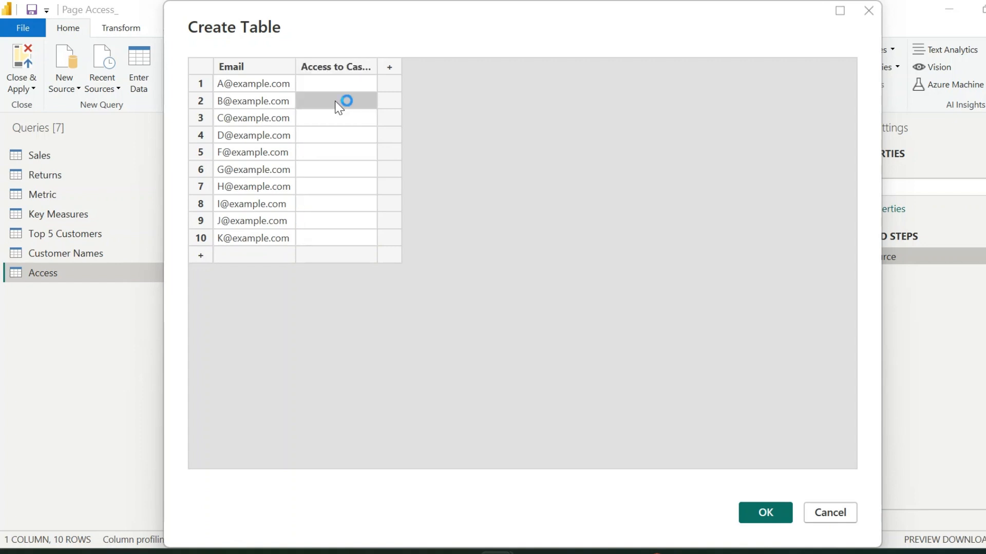
text(Y)
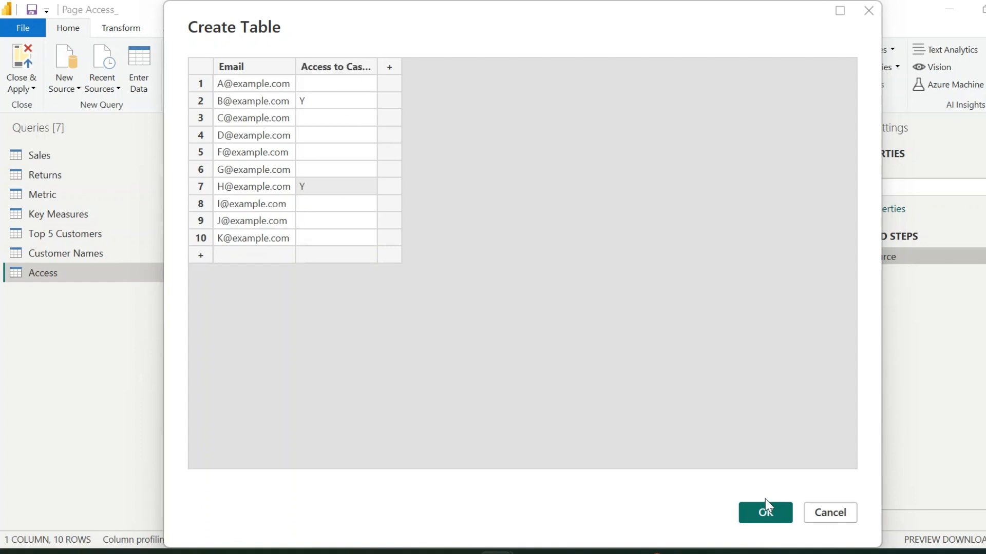
click(764, 512)
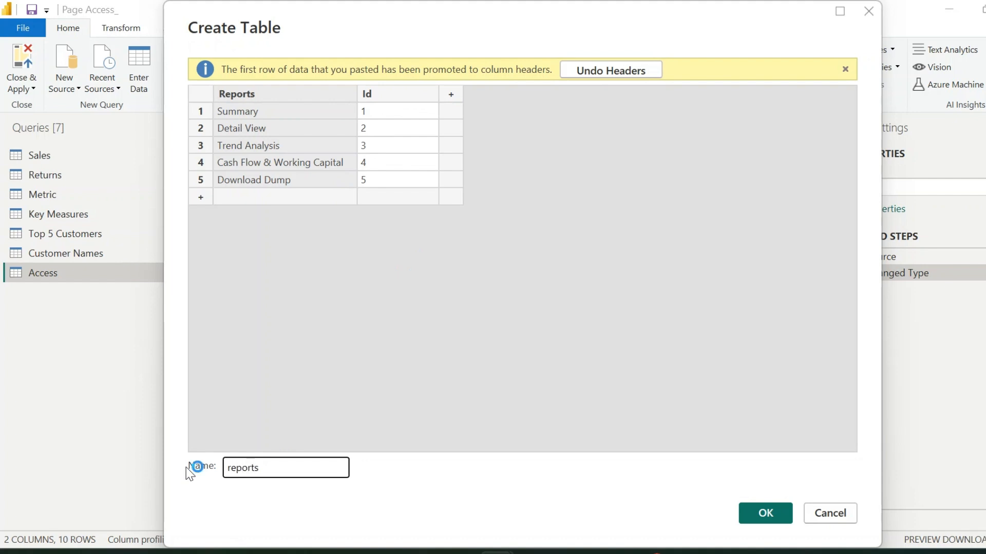
click(764, 514)
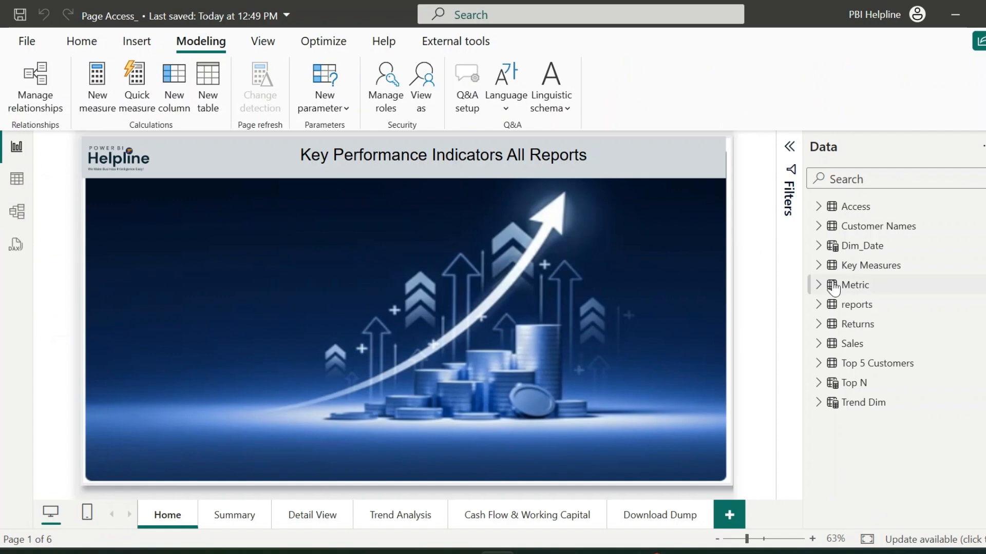
Add a tile slicer on the reports Reports field with value font size 12
click(820, 304)
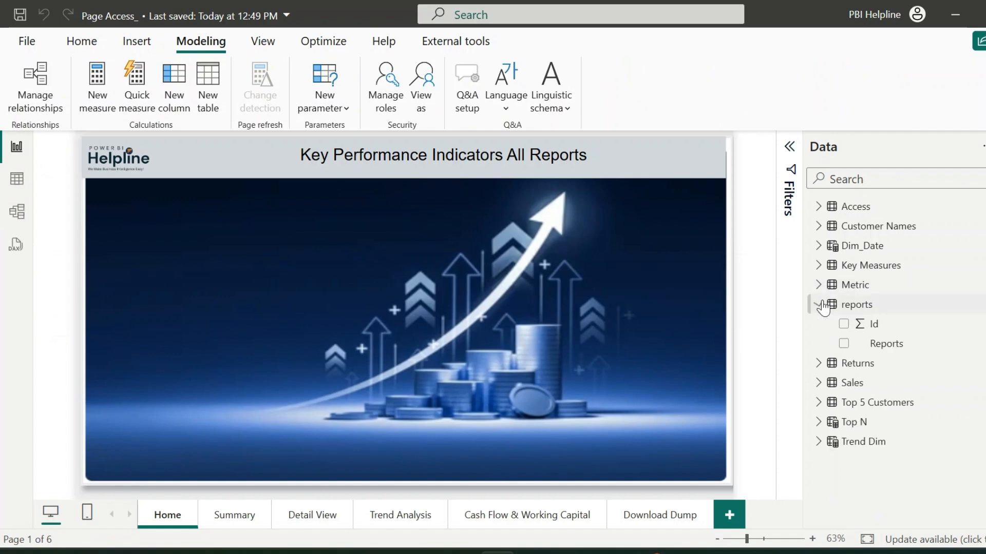
click(886, 344)
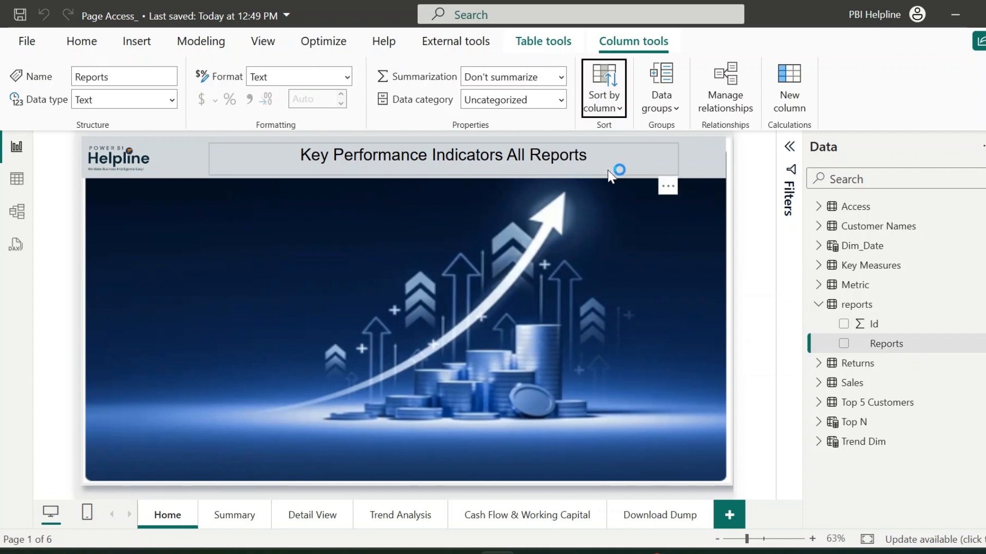
click(845, 343)
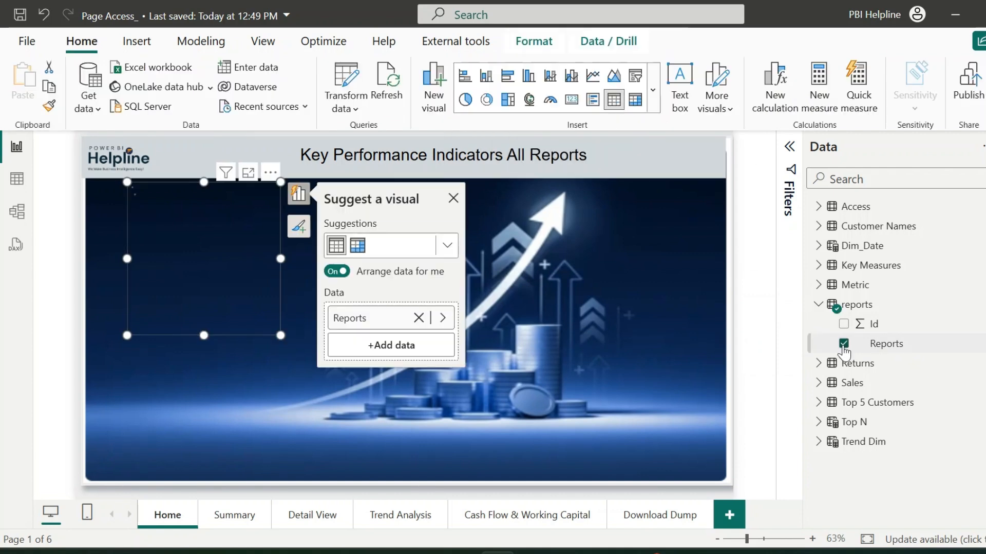
click(447, 244)
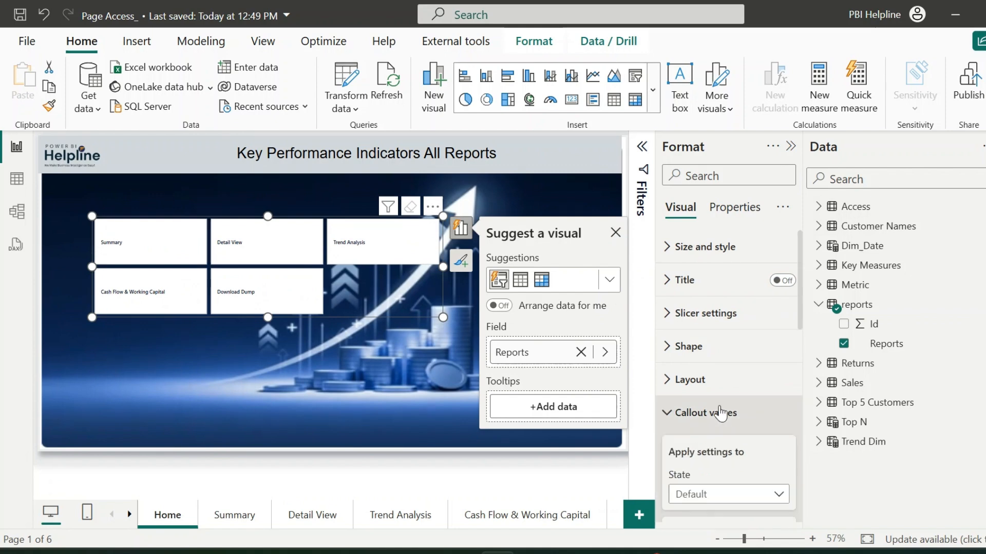
click(705, 413)
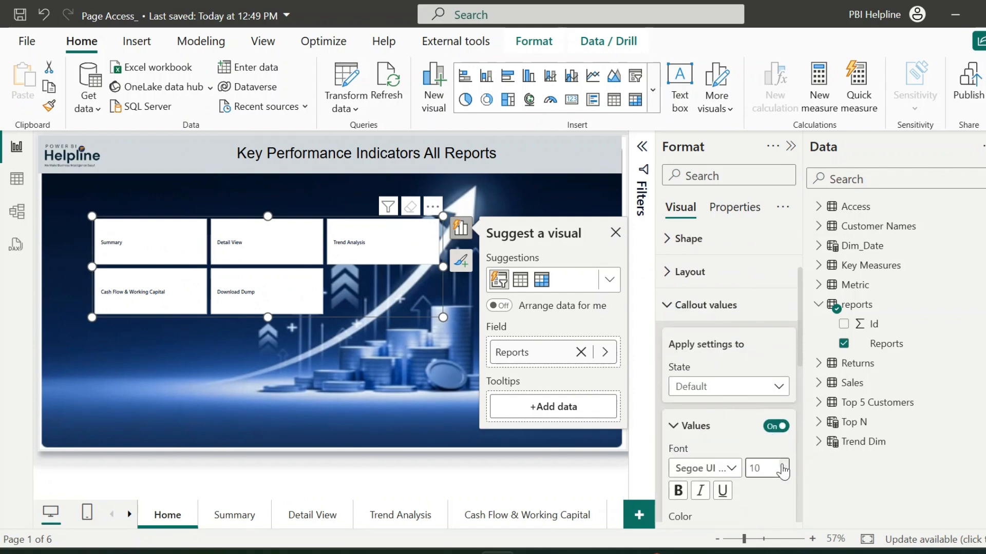
text(12)
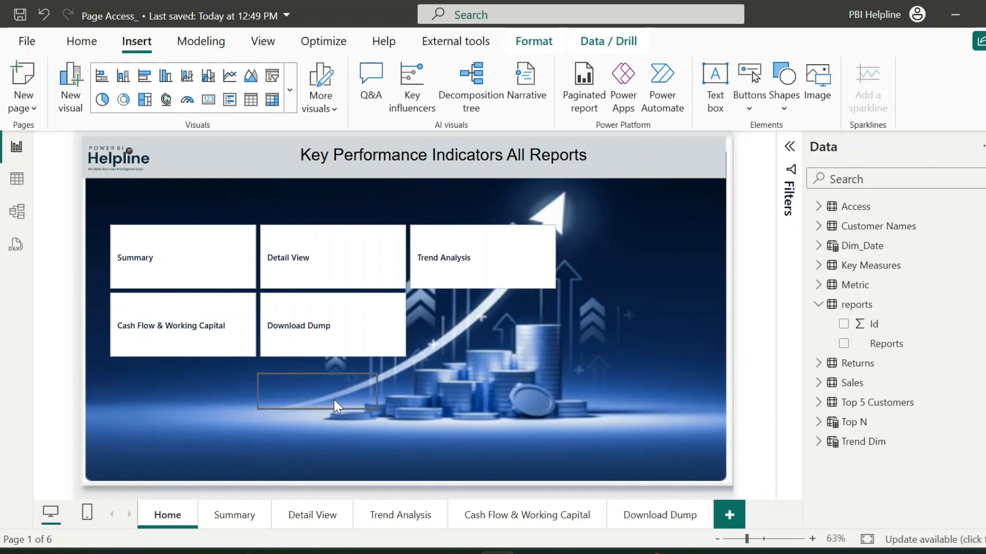
Create a Button text measure returning "Select a Report" when reports is unfiltered, else "Go to the Report"
click(316, 391)
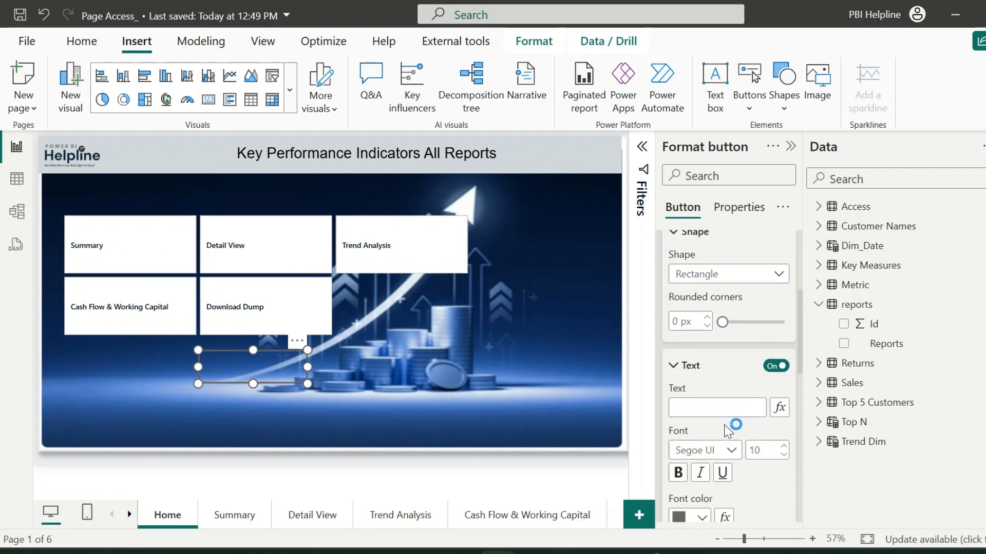
click(717, 408)
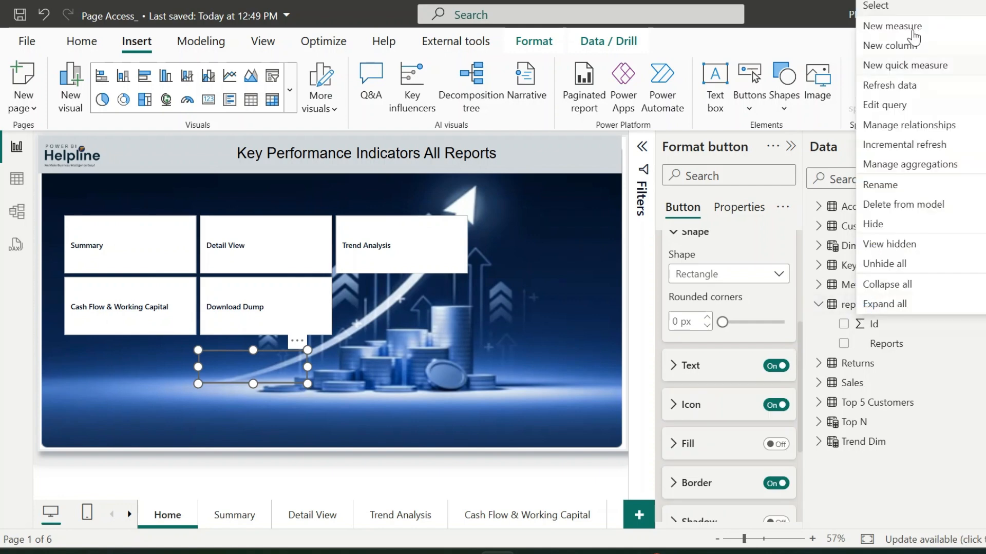
click(891, 25)
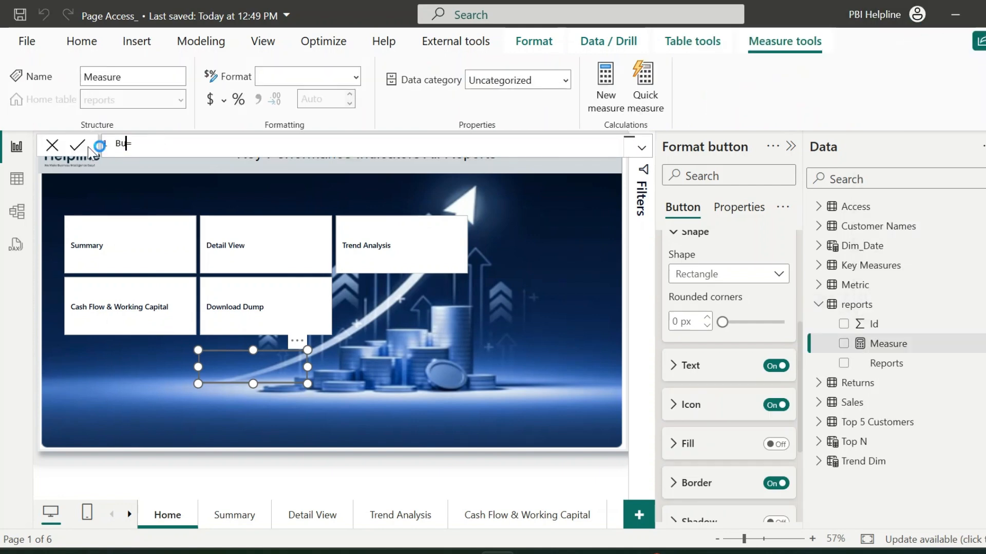
text(Button text)
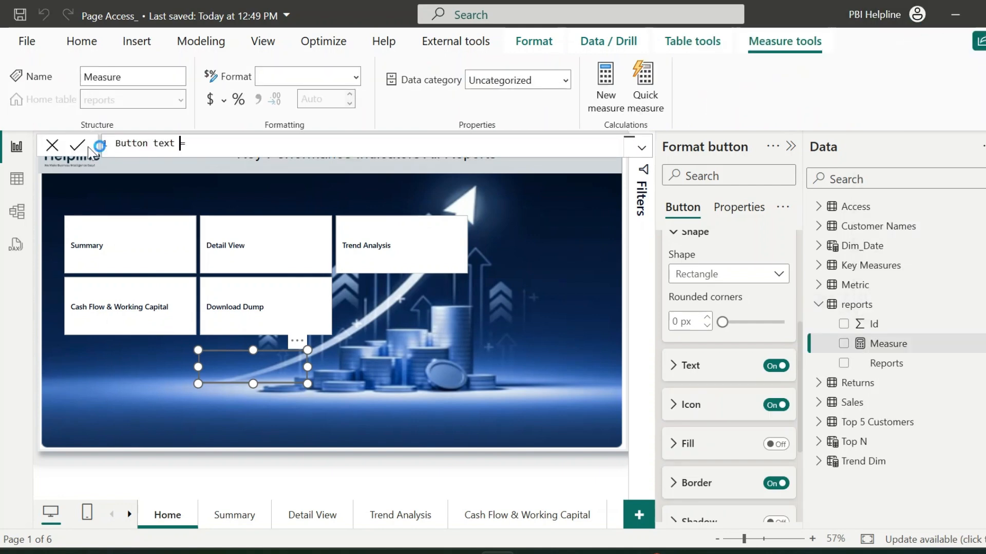
click(252, 151)
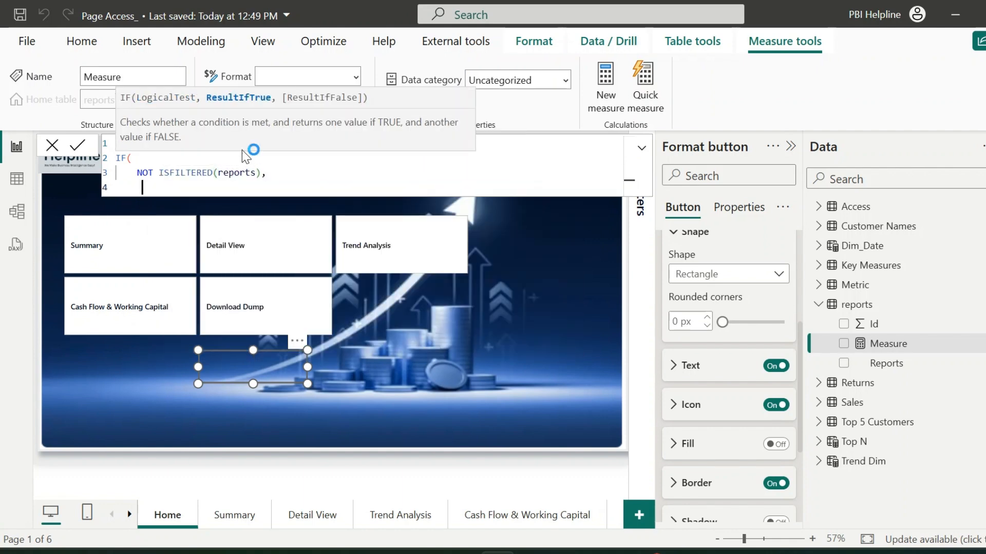
text("Select a Report",)
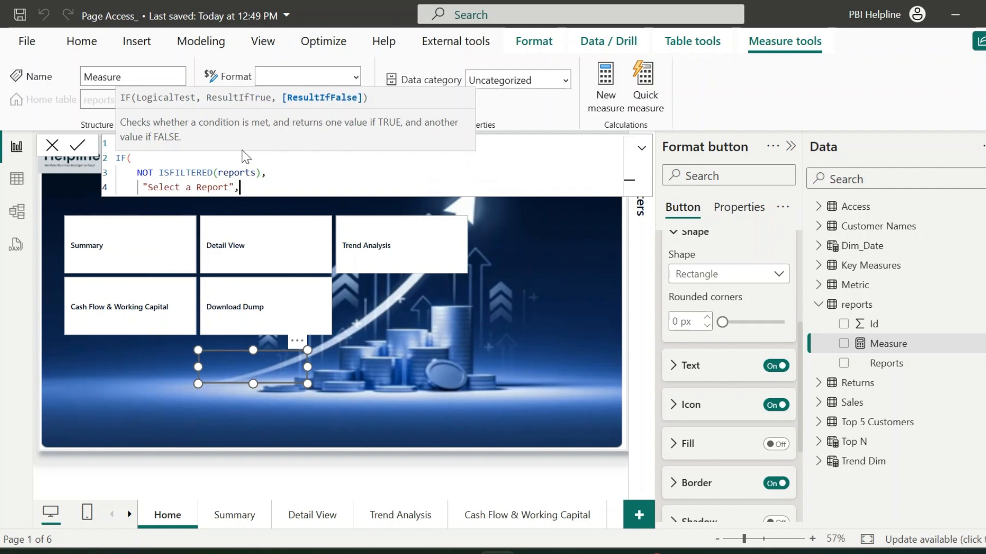
text("Go)
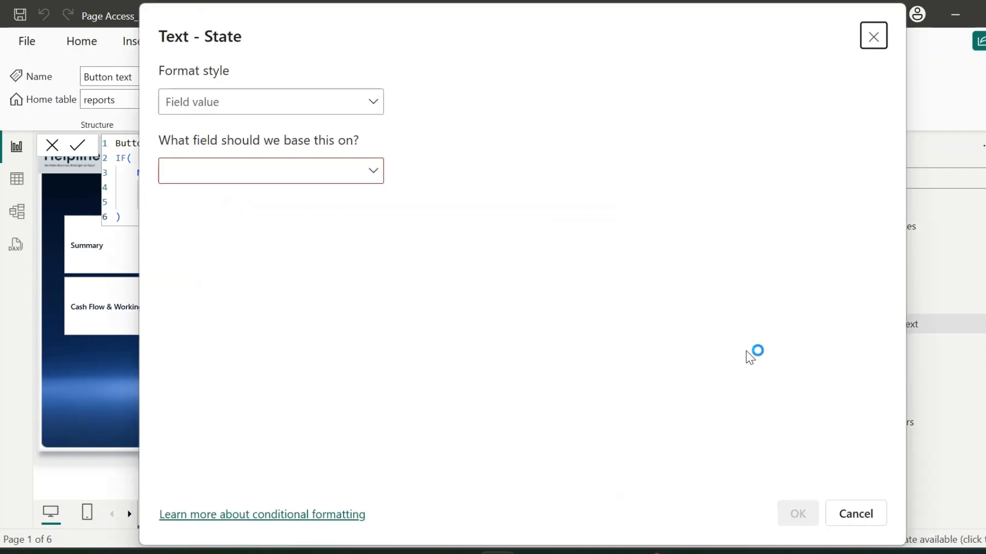
Bind the button label to the Button text measure and test it with no report chosen
click(270, 170)
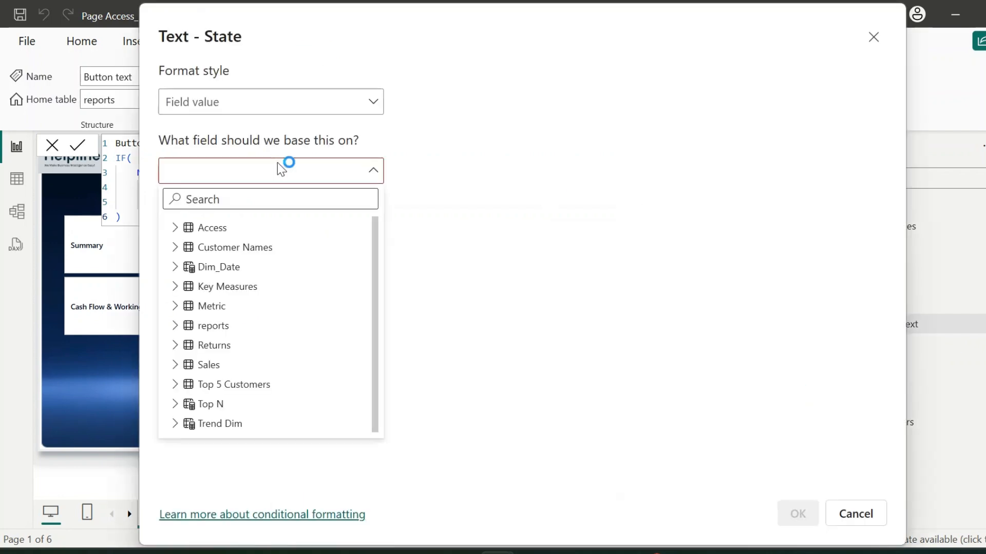
click(213, 325)
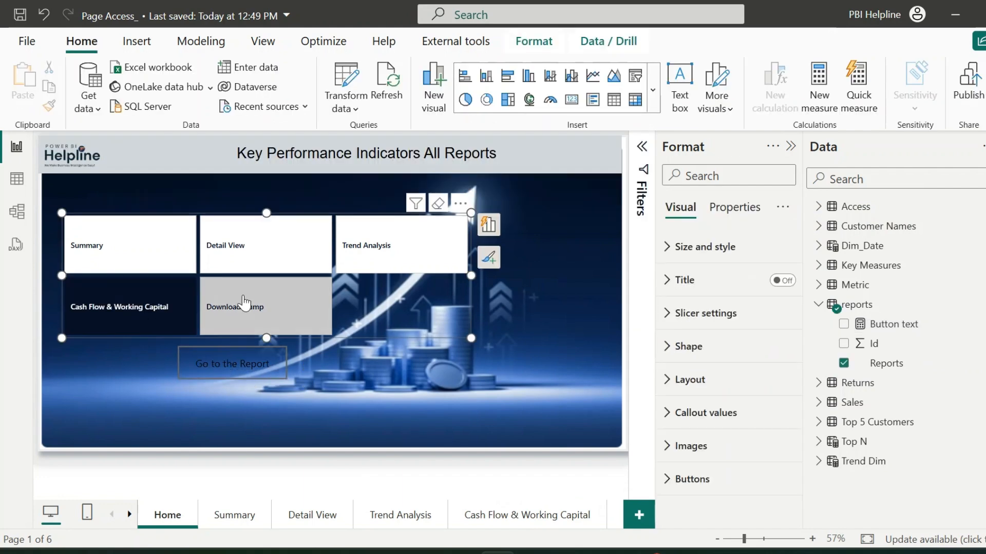
click(232, 362)
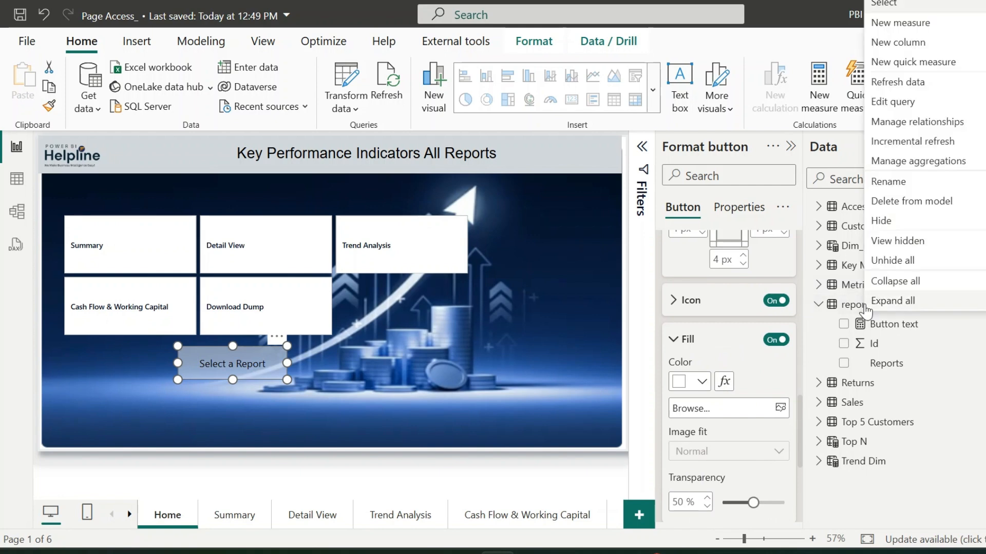
Create Button background measure ("Light Grey" unfiltered, else "Light Blue") and drive the button fill from it
click(899, 22)
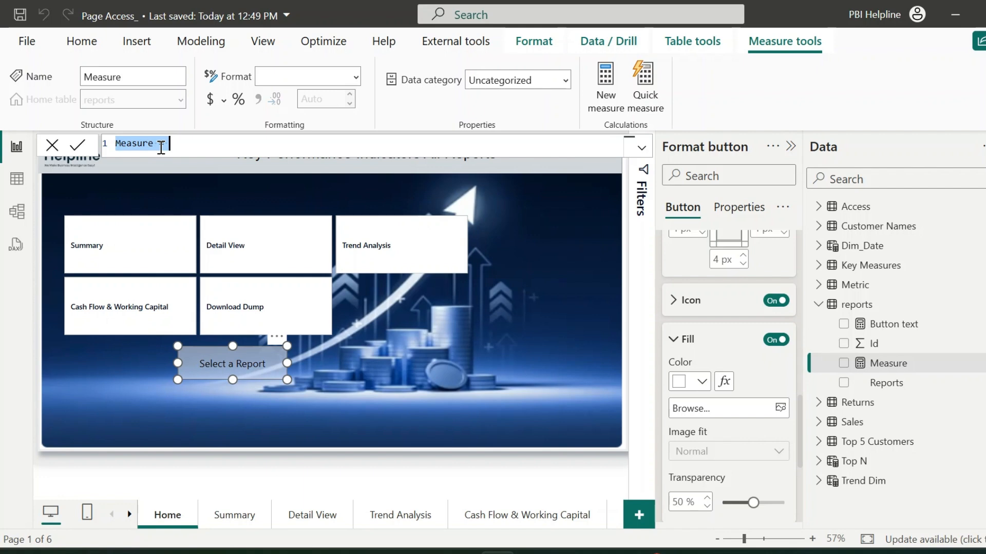
text(Button background =)
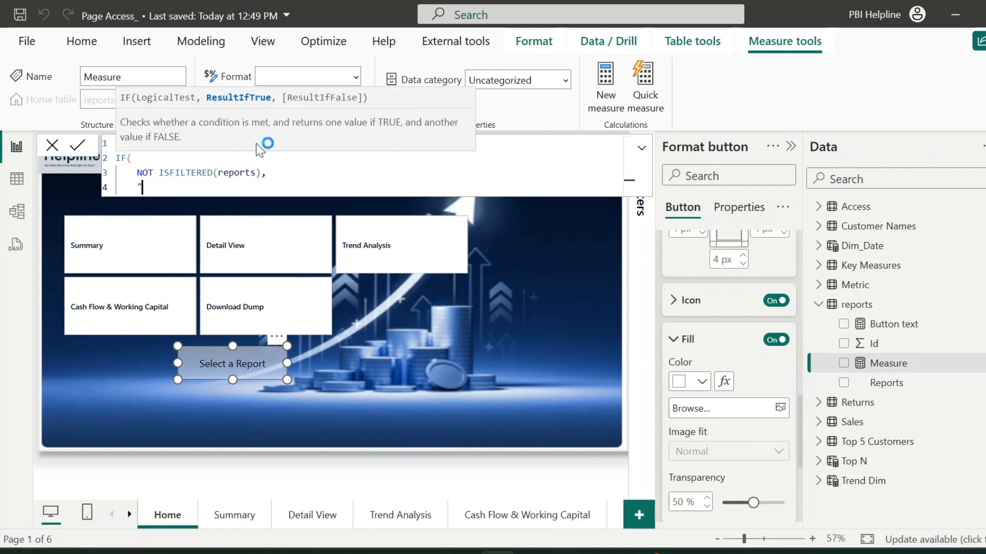
text(Light Grey)
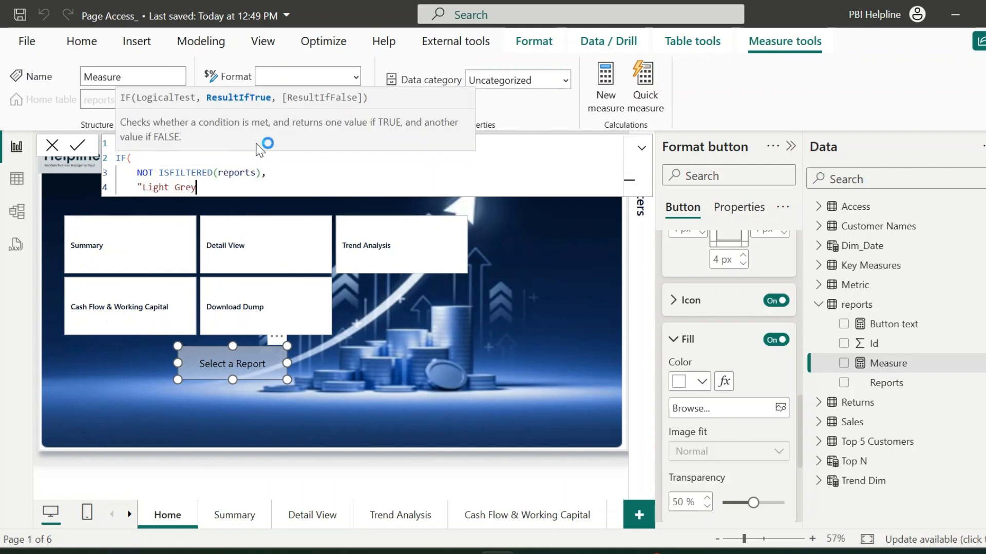
text(, "Light Blue"))
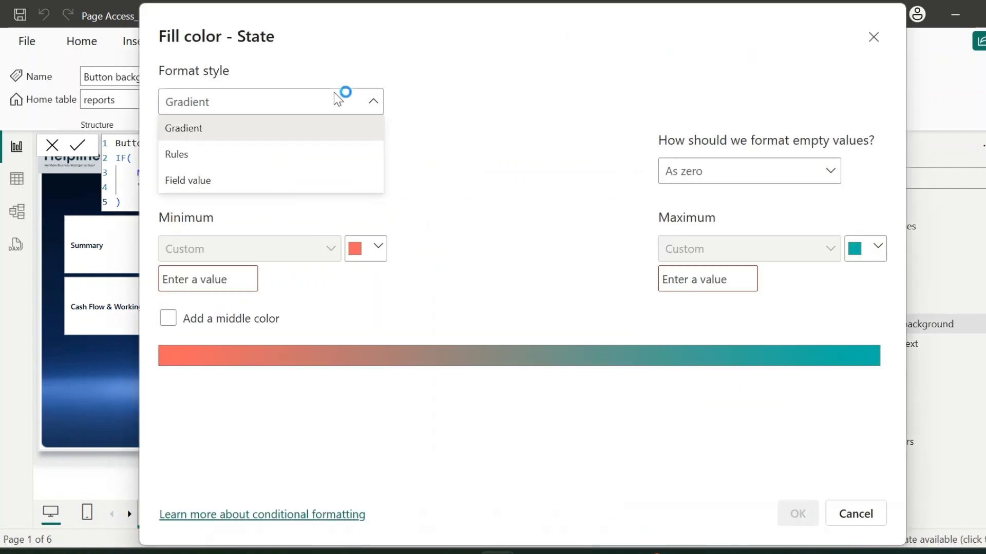
click(188, 181)
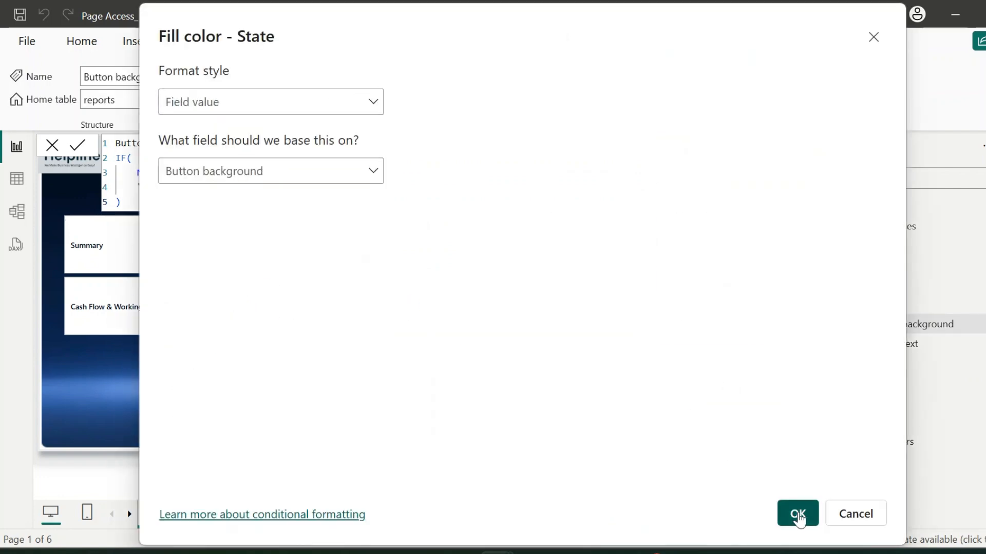
click(797, 513)
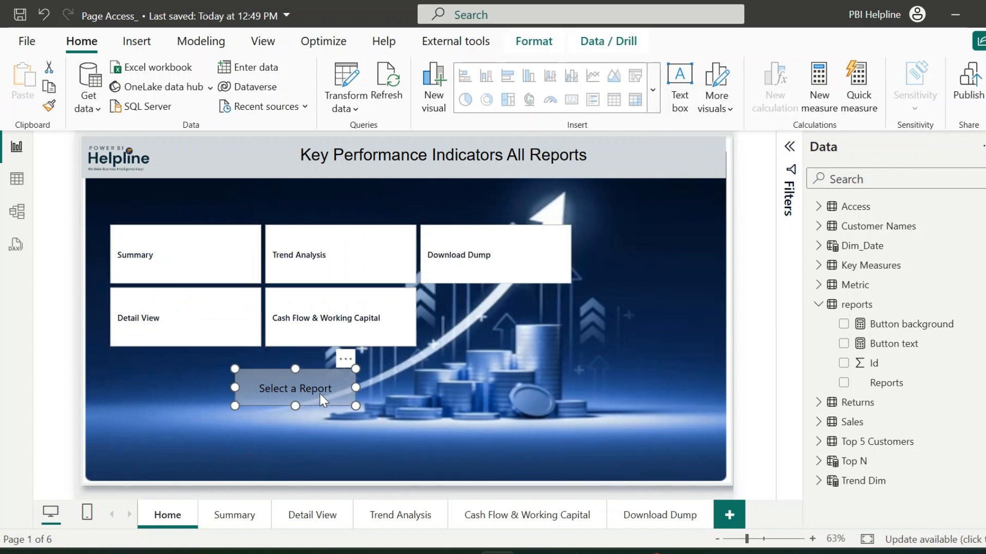
mouse_move(310, 507)
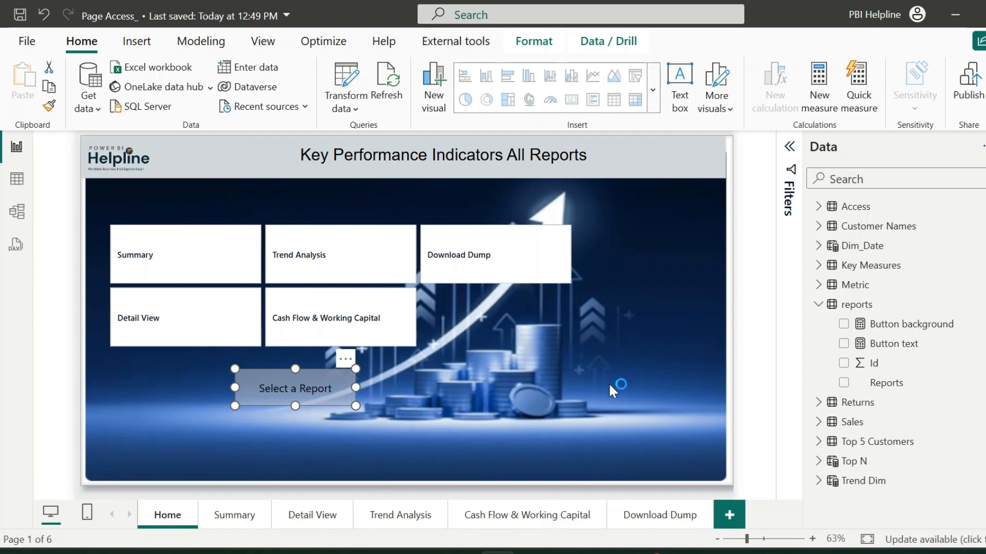
Create Button Target = SELECTEDVALUE(reports[Reports]), use it as the button's page navigation destination, and test opening Trend Analysis
right_click(855, 305)
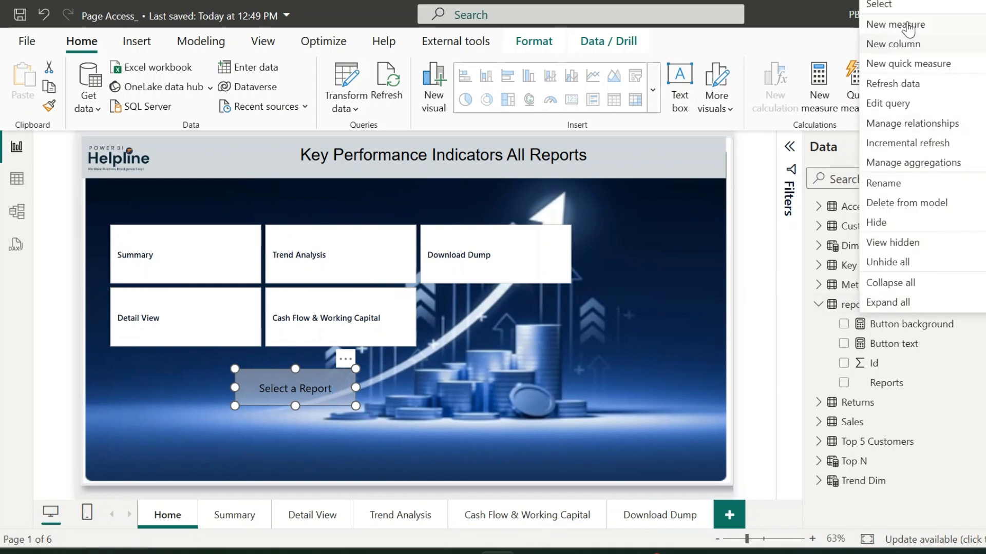
click(898, 24)
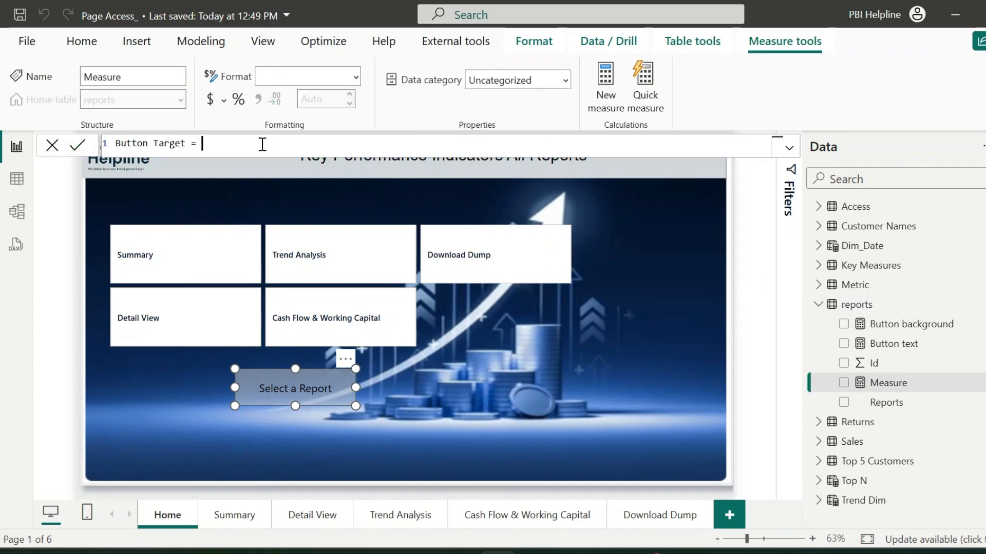
text(SELECTEDVALUE(reports[Reports]))
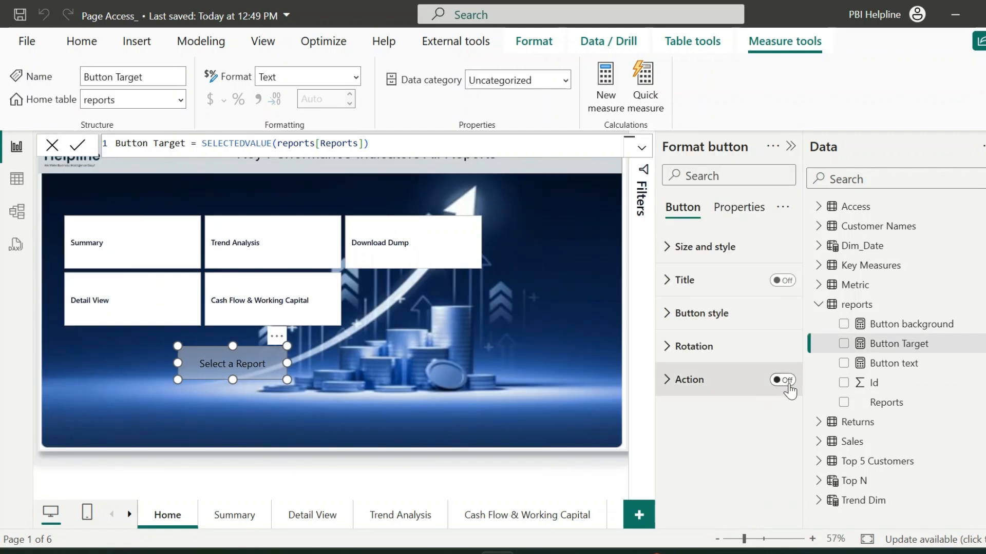
click(782, 379)
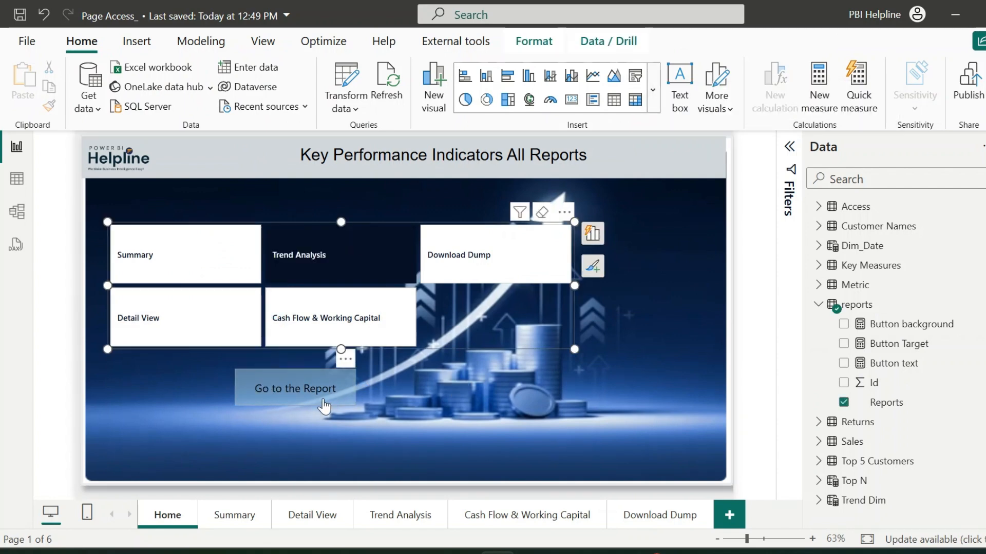
click(295, 388)
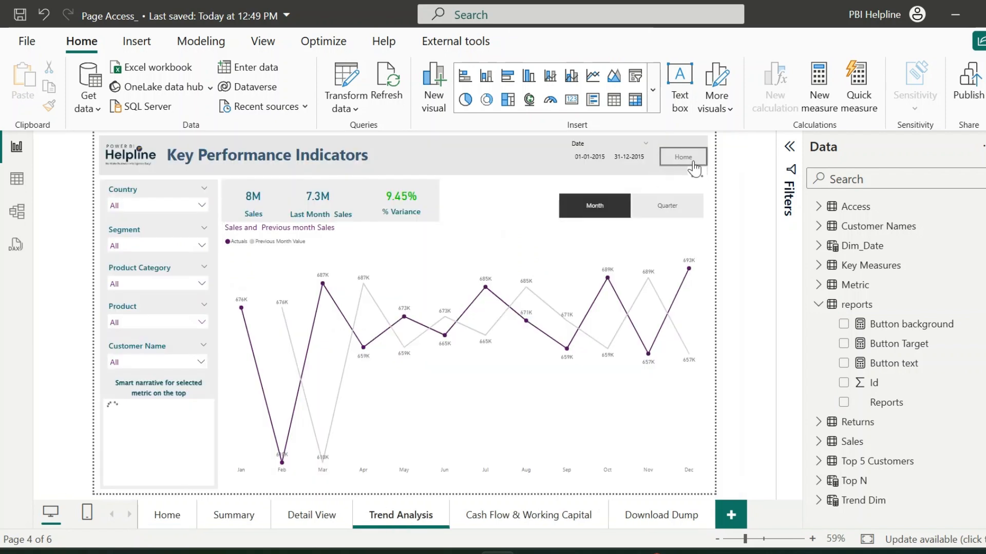
click(723, 302)
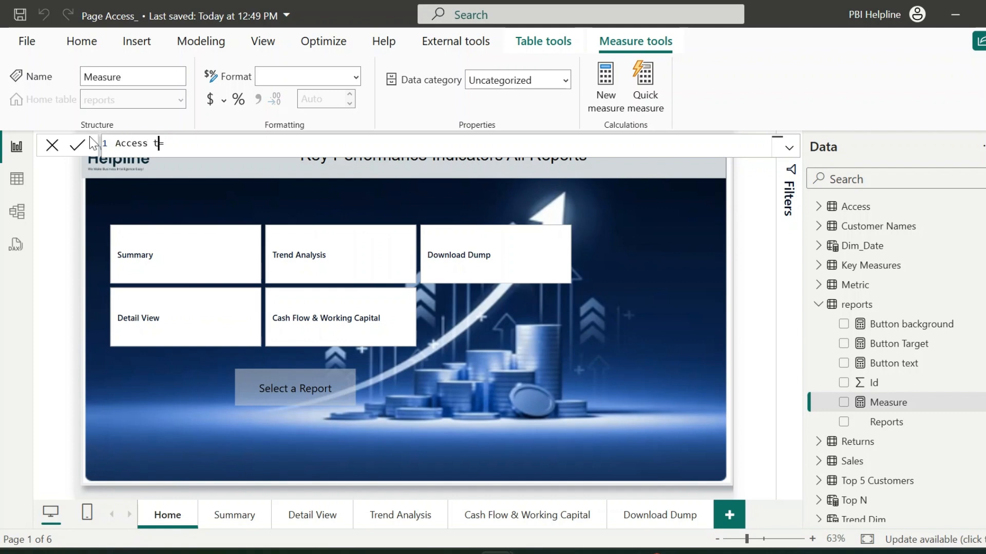
Write Access to CF: flag from MAX of Access for USERPRINCIPALNAME, returning Id IN {1,2,3,4,5} if Y else {1,2,3,5}
text(o CF =)
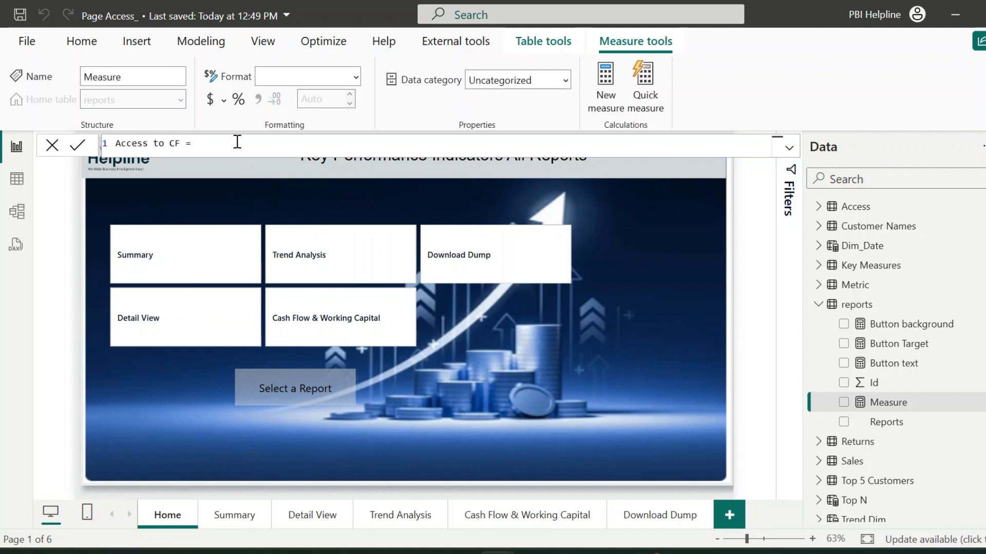
text(VAR _accesstoCF  =)
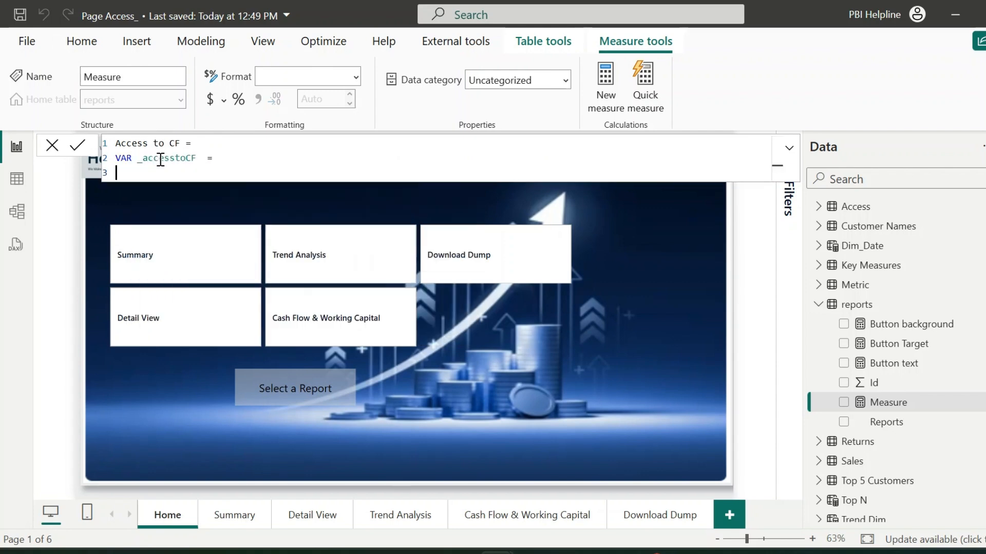
text(CALCULATE()
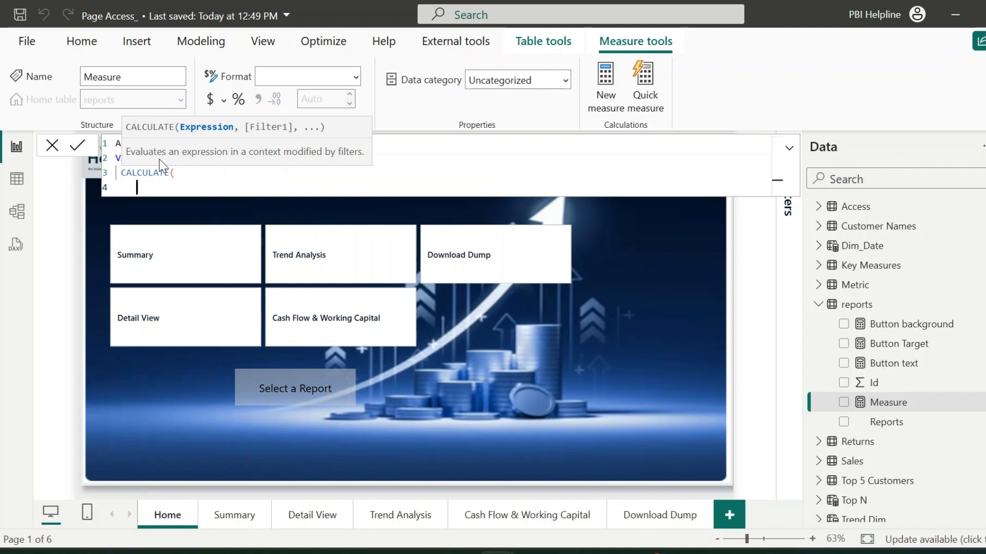
text(MAX(Access[Access to Cash Flow Tab (Y/N)]),)
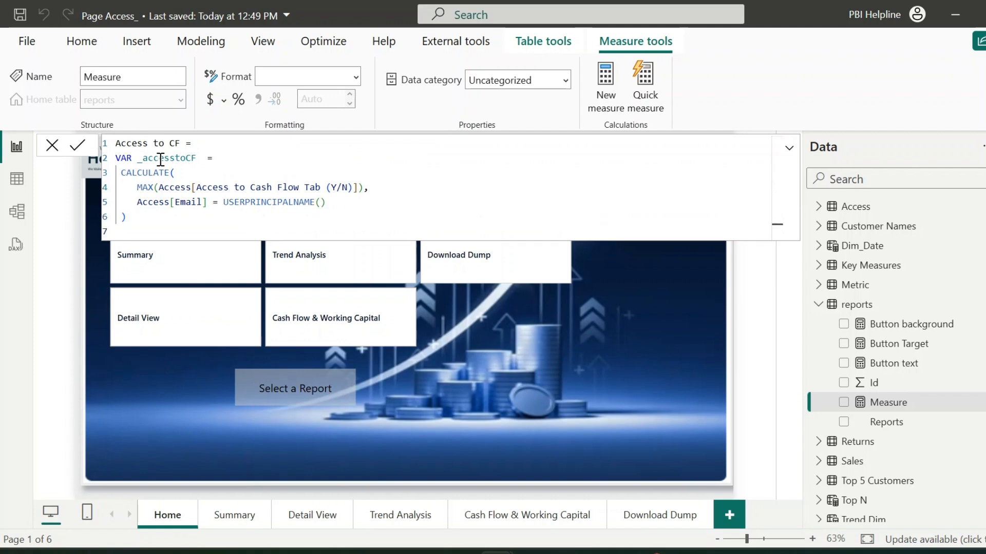
text(RETURN)
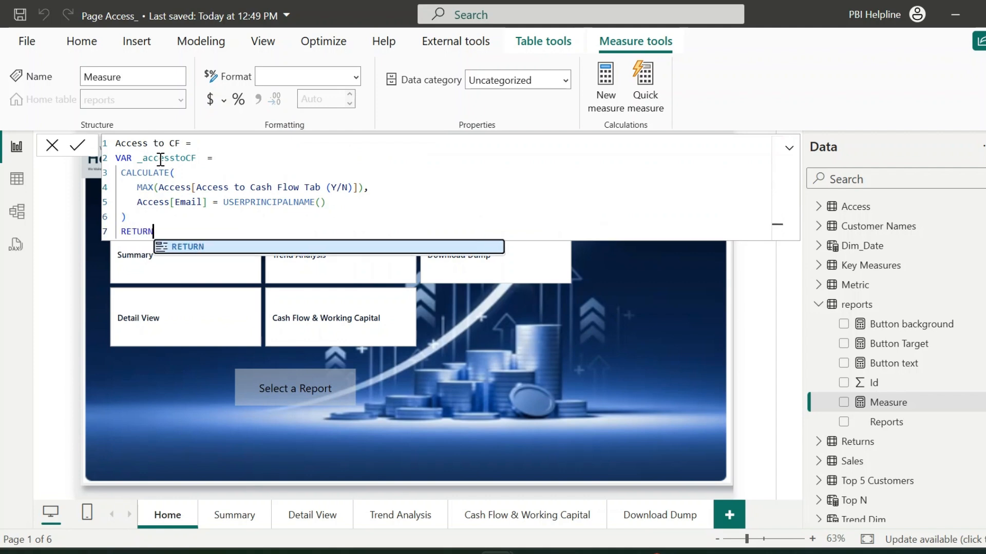
text(if)
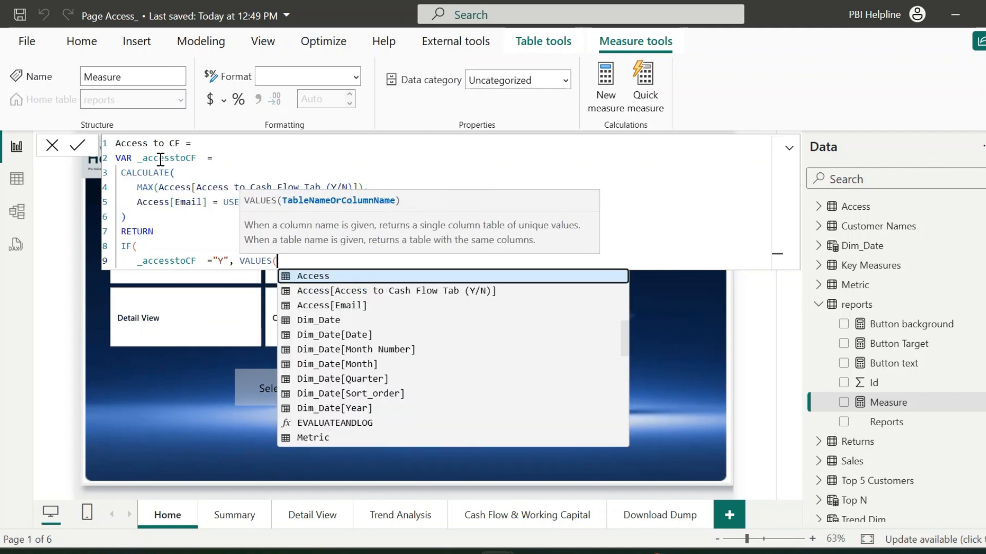
text(reports[Id]) IN)
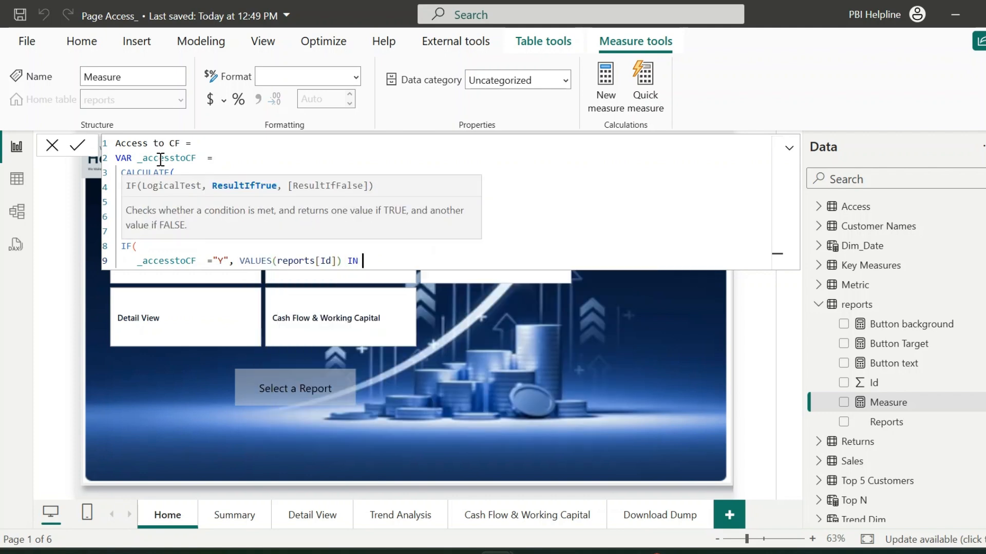
text({ 1,2,3,4,5}, va)
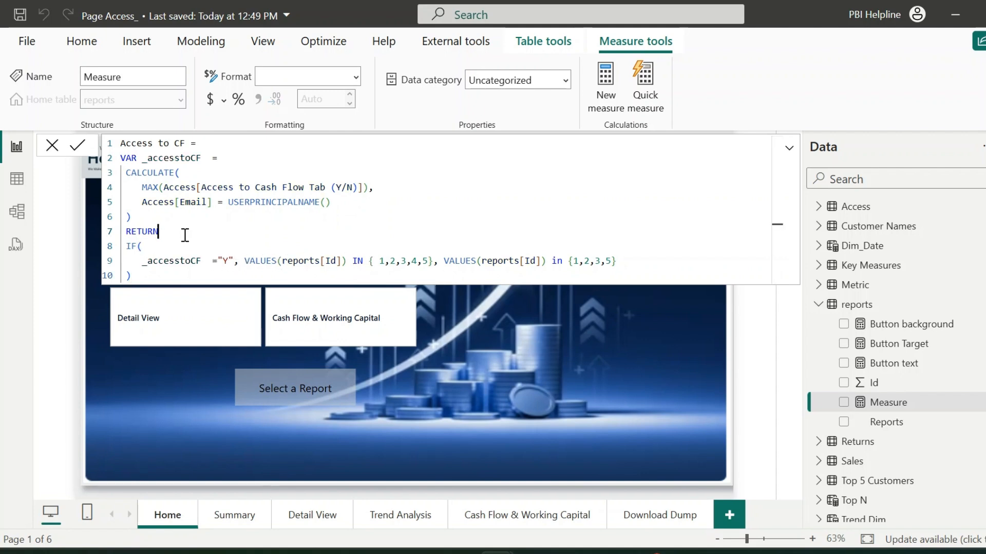
text(INT()
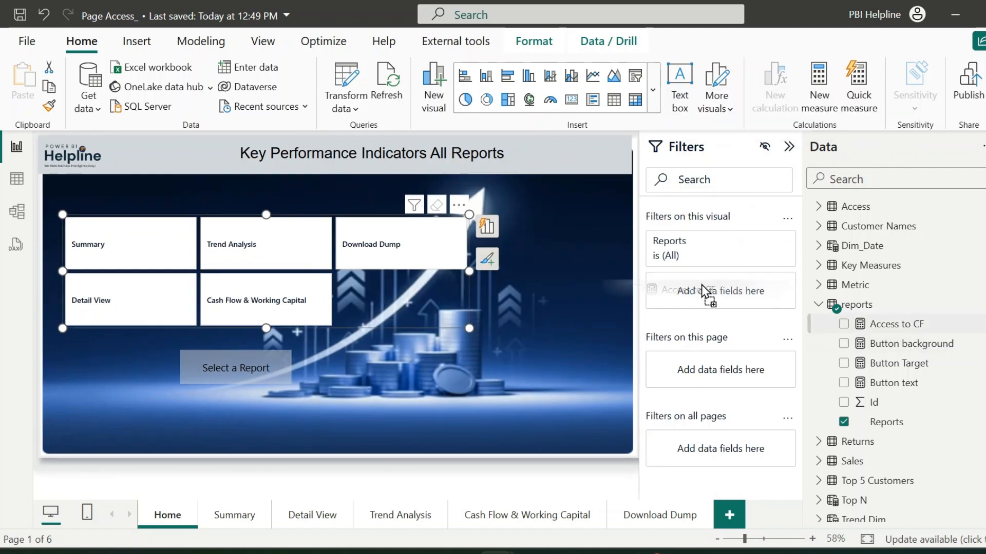
Filter the report slicer to Access to CF equal 1
click(722, 297)
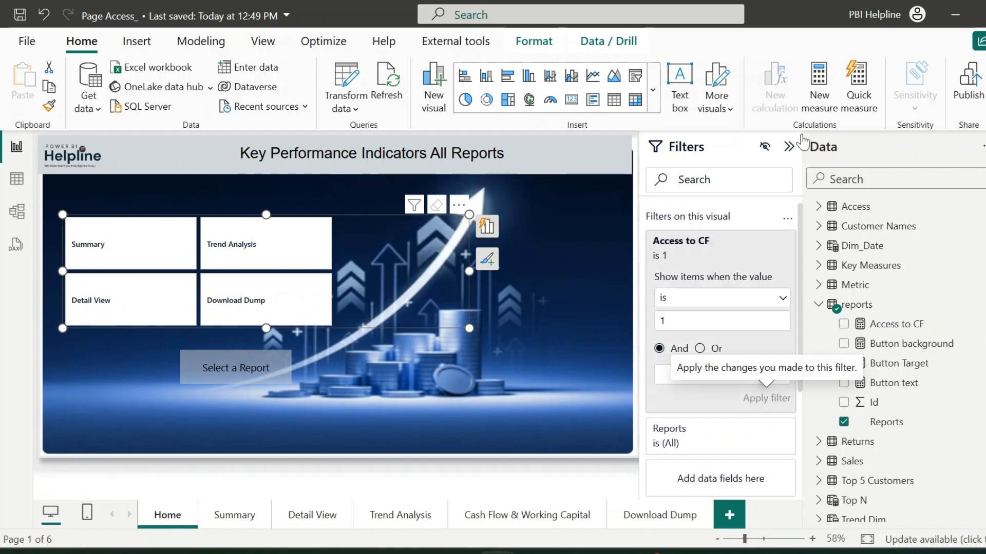
click(787, 147)
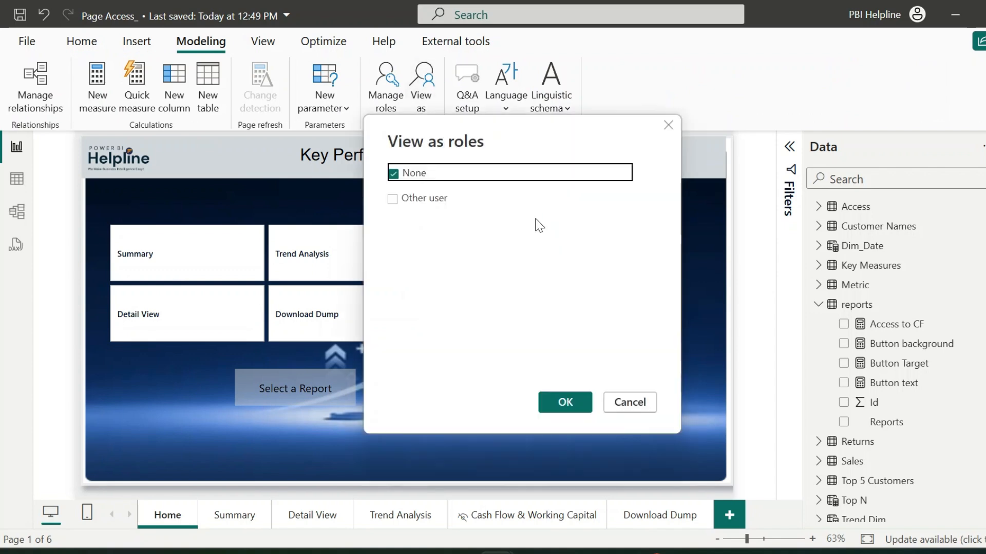
click(392, 198)
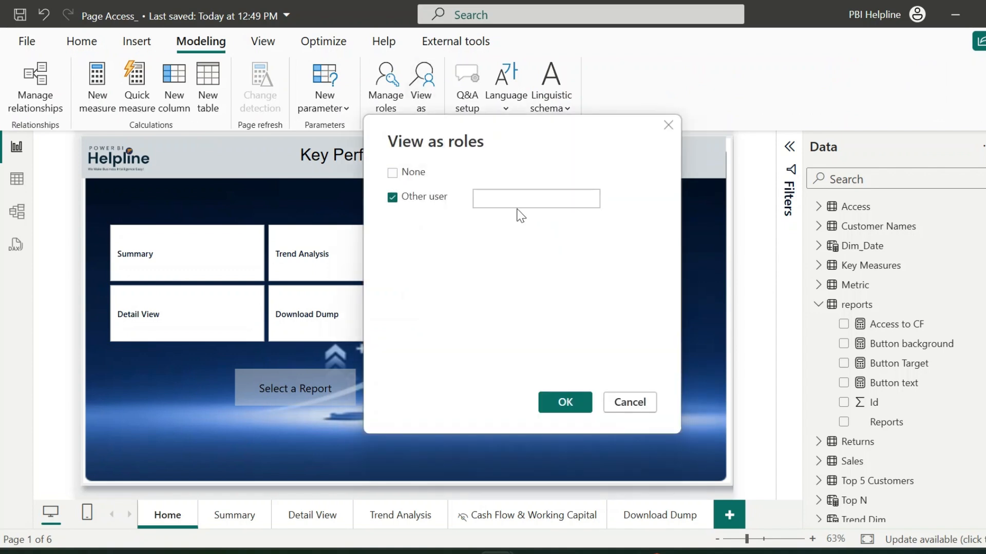
click(536, 198)
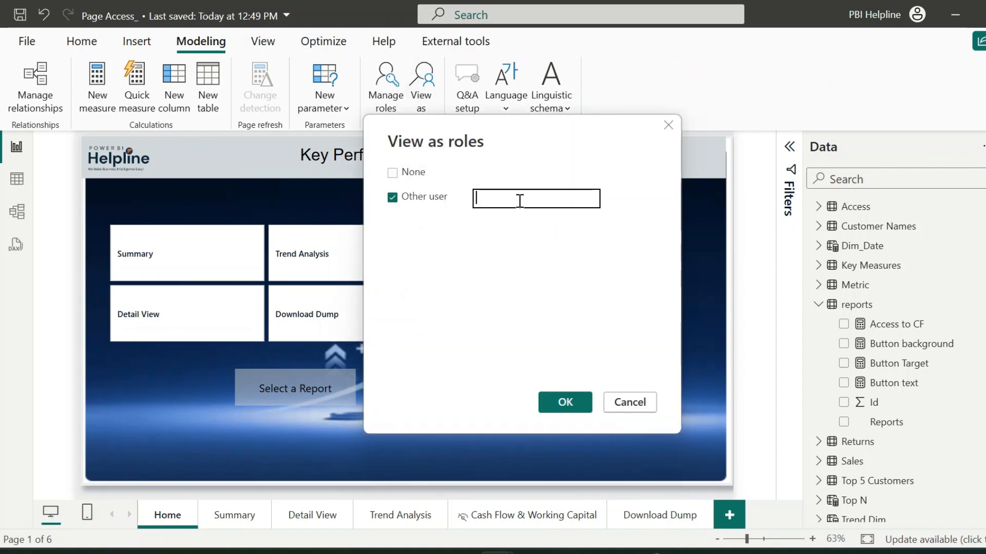
text(b@example.co)
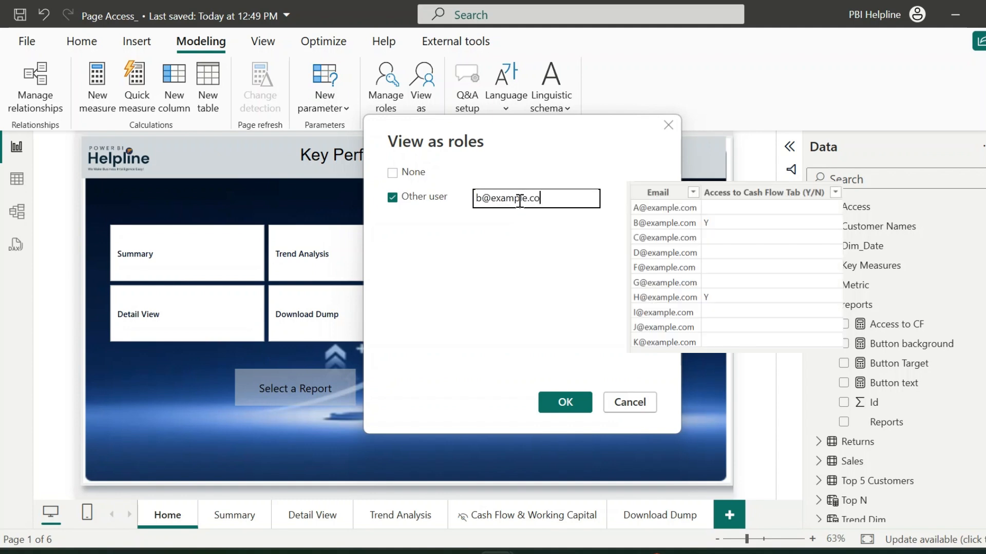
click(564, 403)
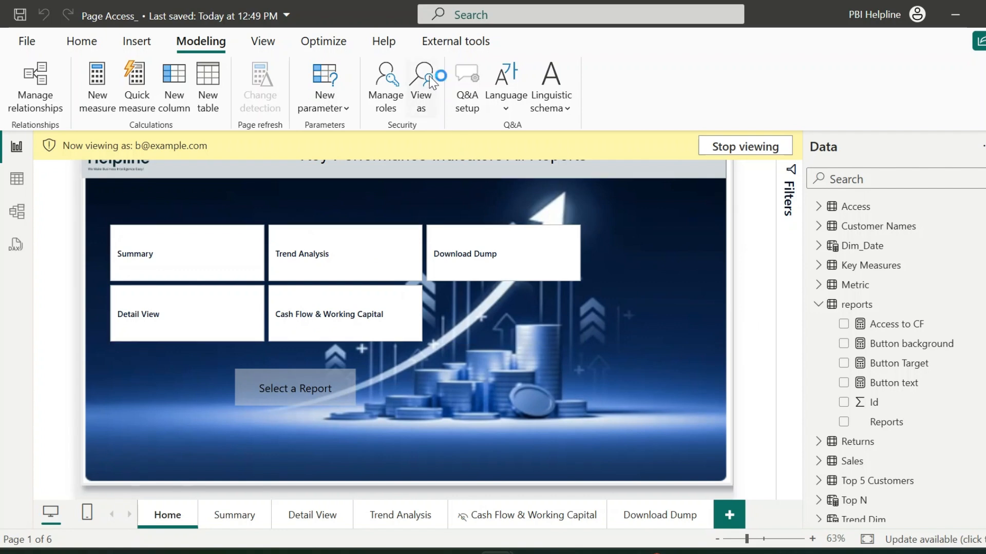
Preview as a second test user without access, then stop viewing as roles
click(421, 85)
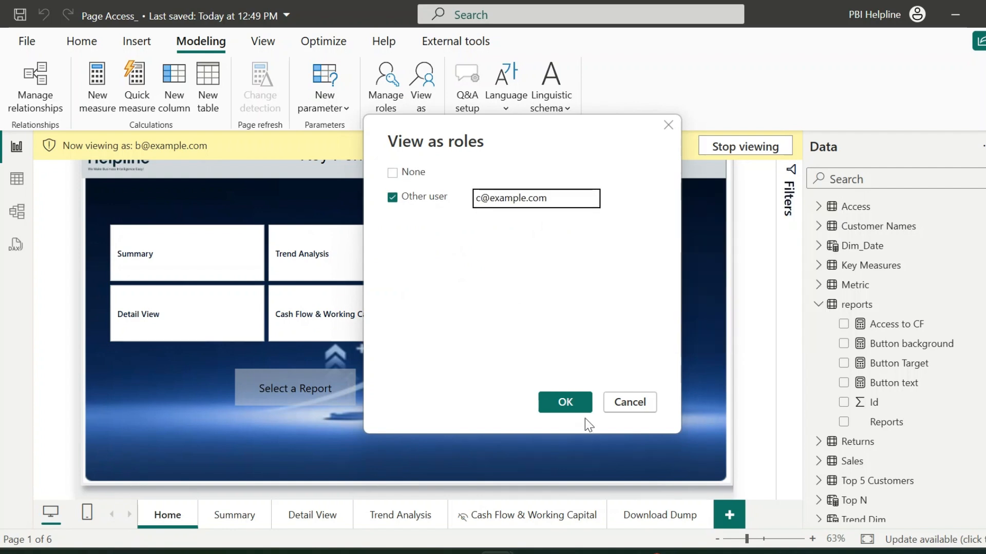
click(563, 403)
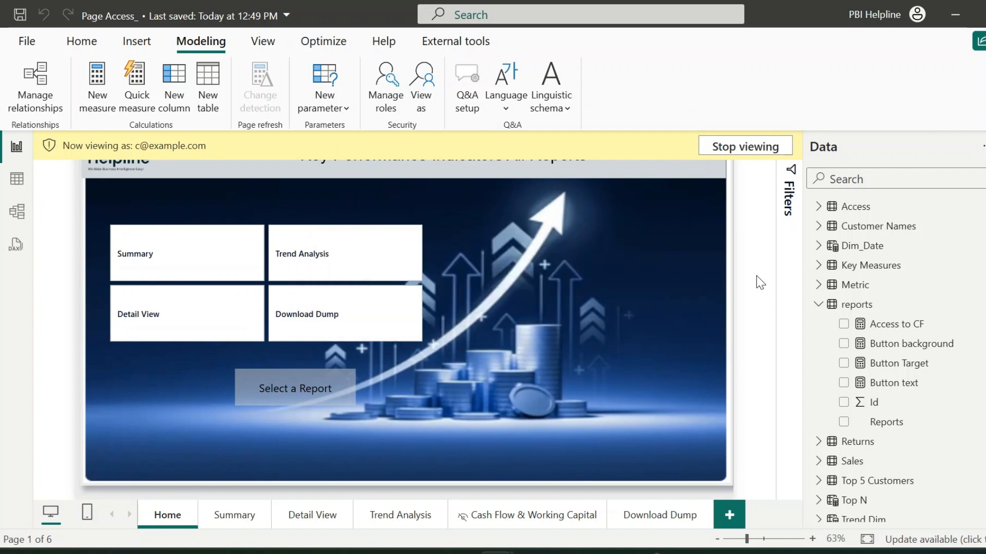
click(744, 146)
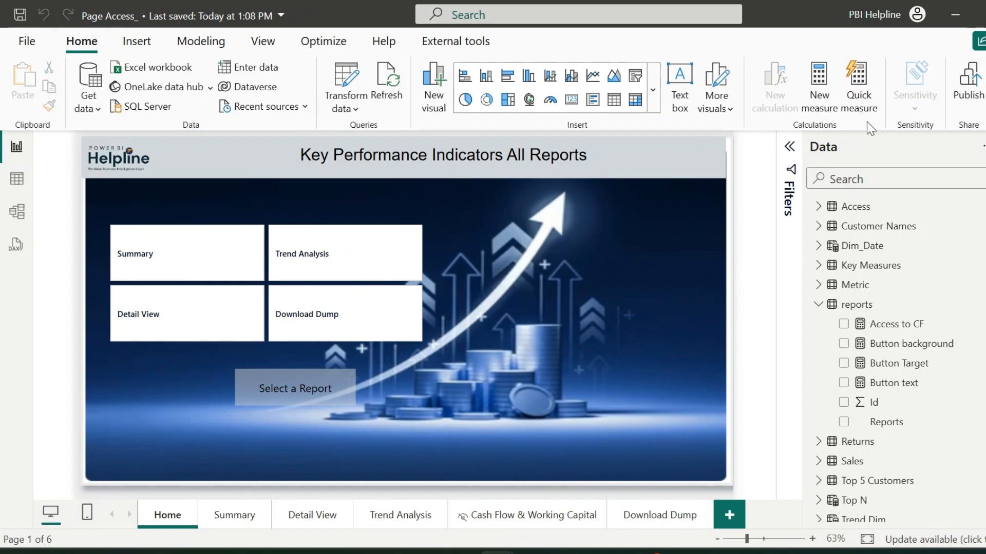
Publish the Page Access report to the PBI Demo workspace
click(968, 82)
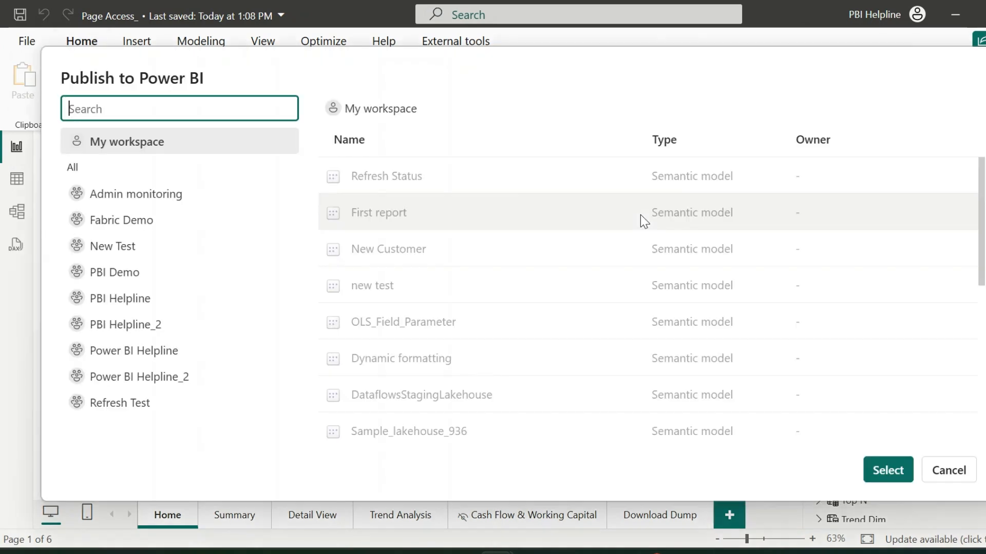
click(116, 271)
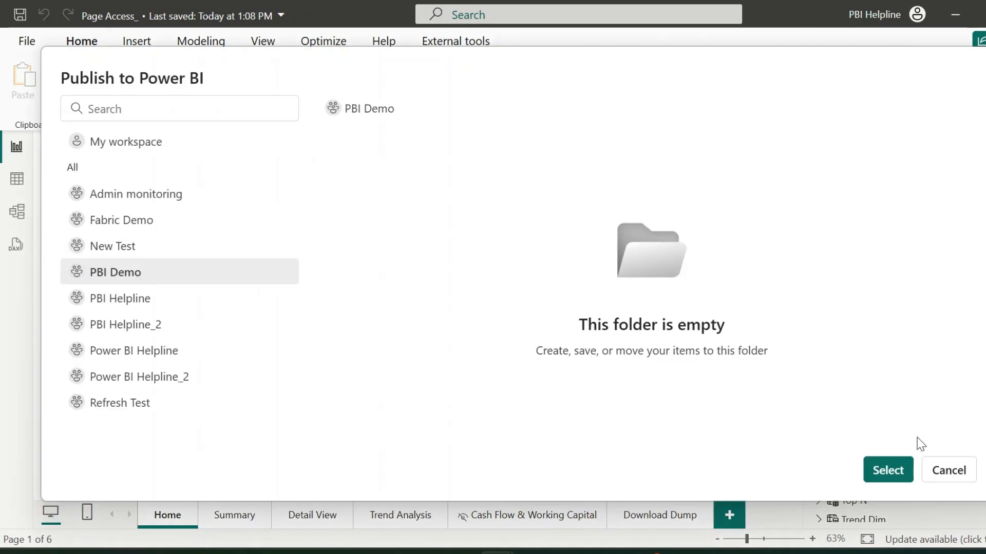
click(886, 469)
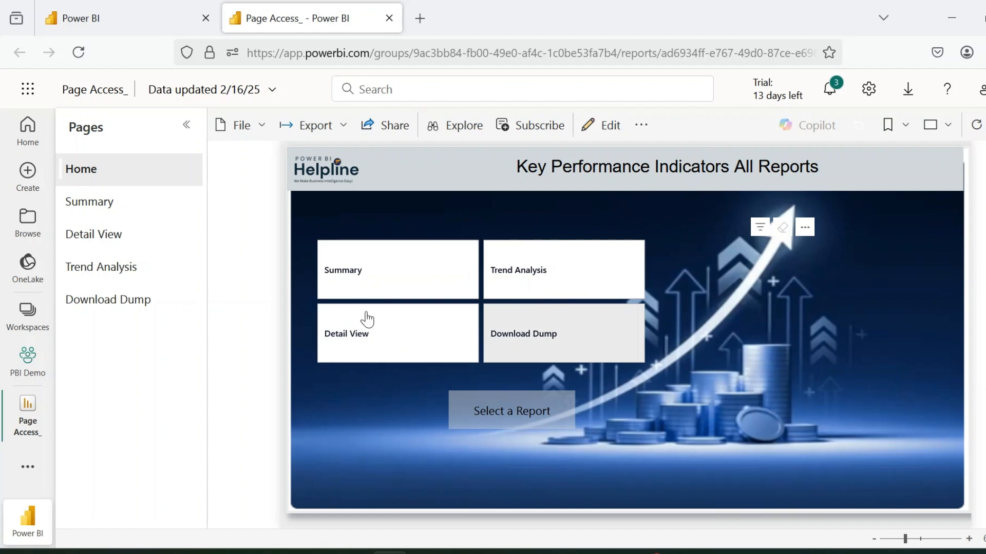
mouse_move(842, 501)
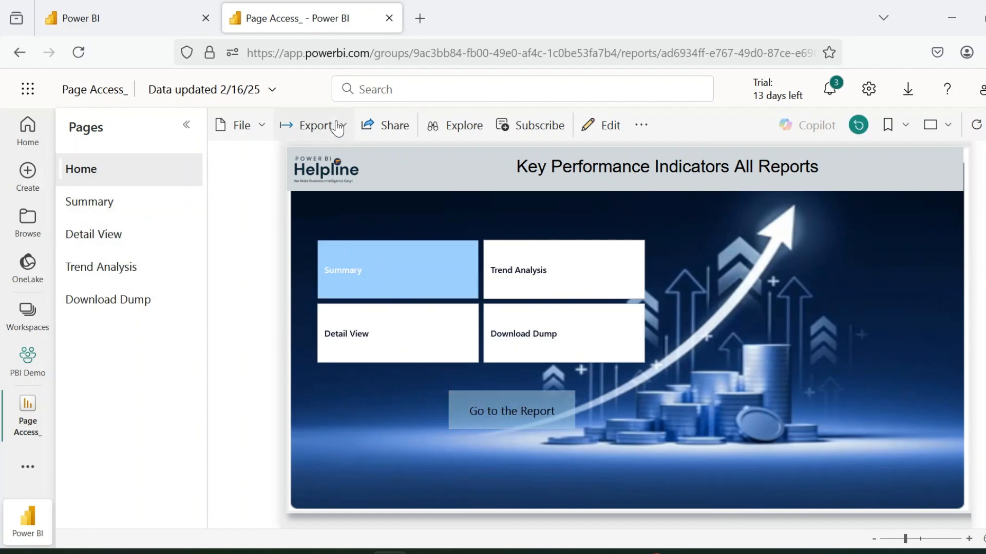
Review the Export menu options of the published report in the Power BI Service
click(316, 125)
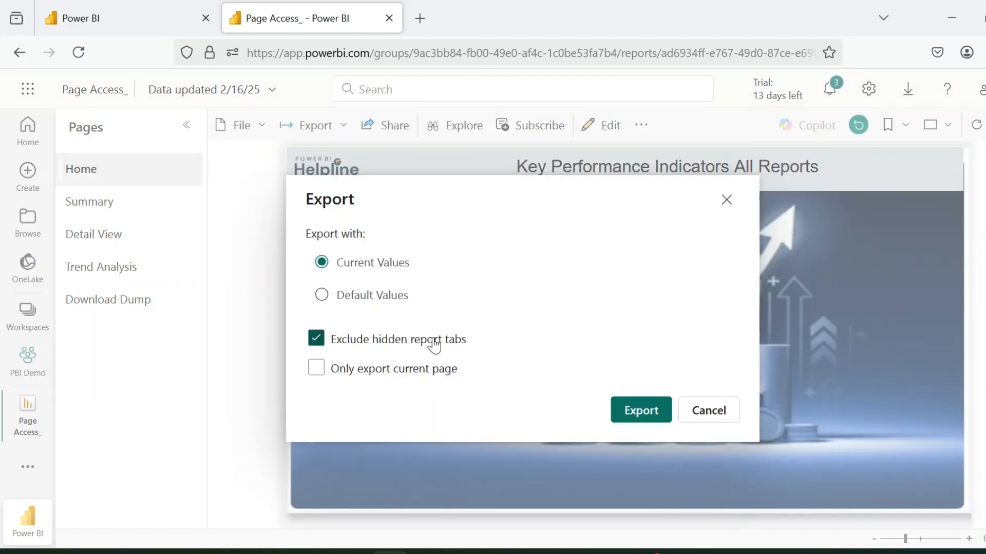
click(640, 409)
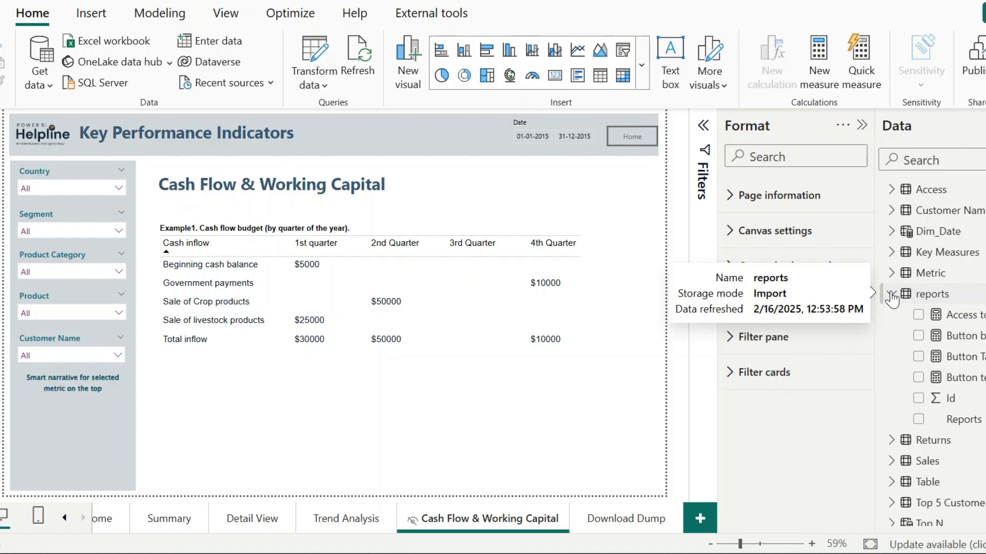
Create the Access to CF_ measure returning 1 or 0 from USERPRINCIPALNAME
click(959, 315)
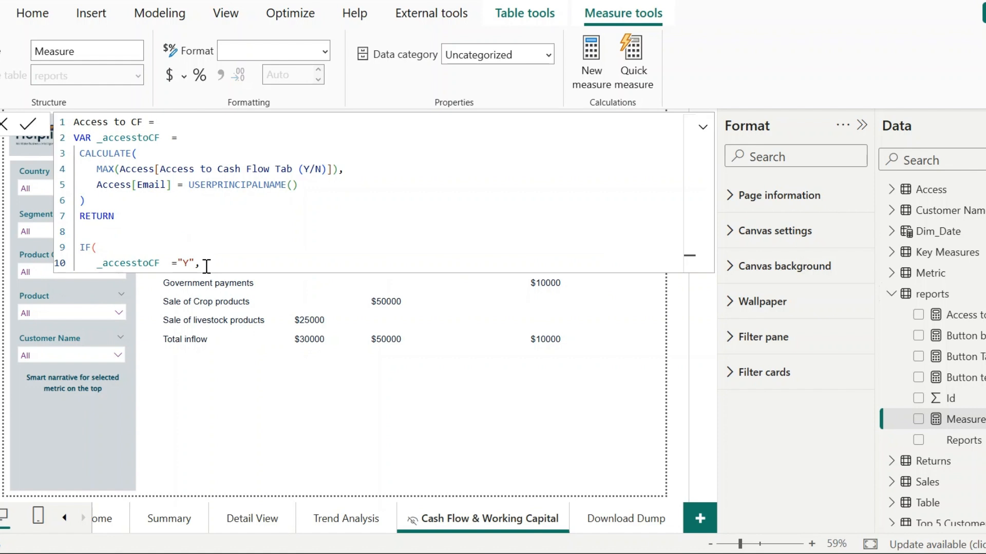
text(,0))
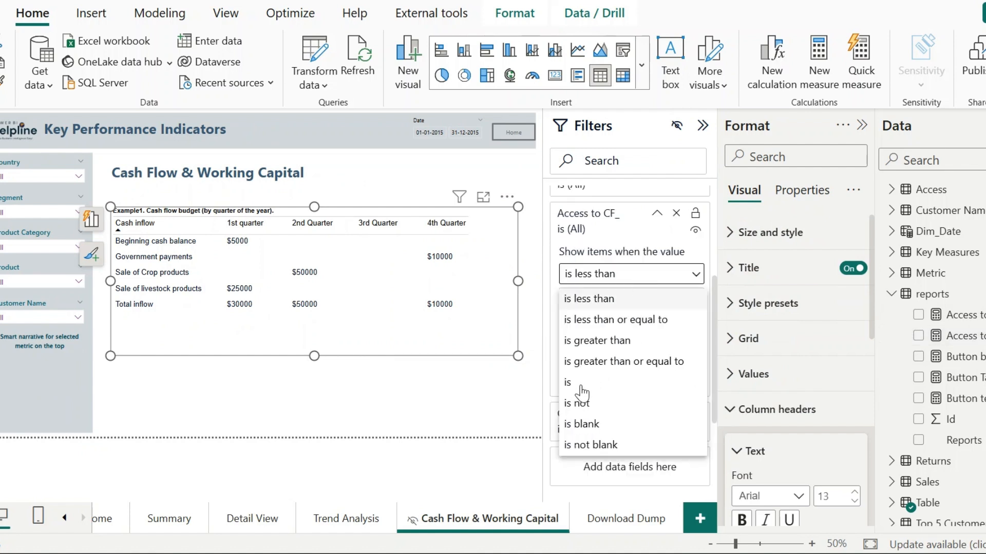
Filter the Cash Flow table by Access to CF_ is 1, leaving only headers
click(568, 382)
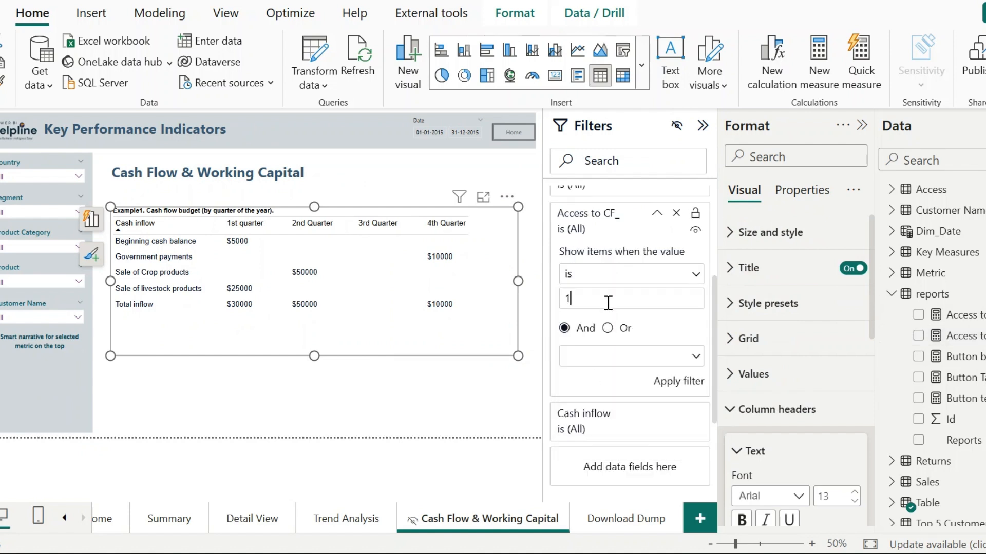
click(678, 381)
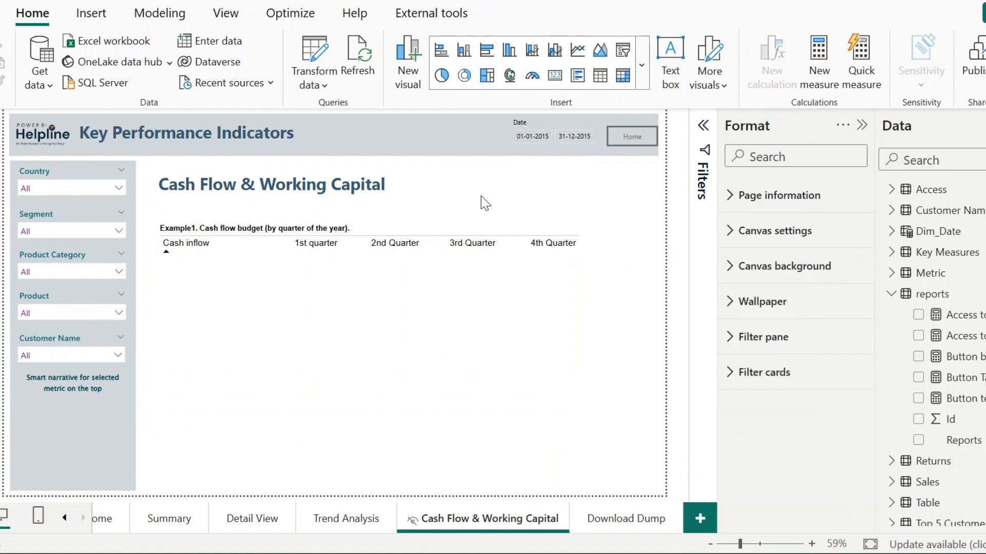
View the Cash Flow page as user b@ with access, showing the table's figures
click(395, 59)
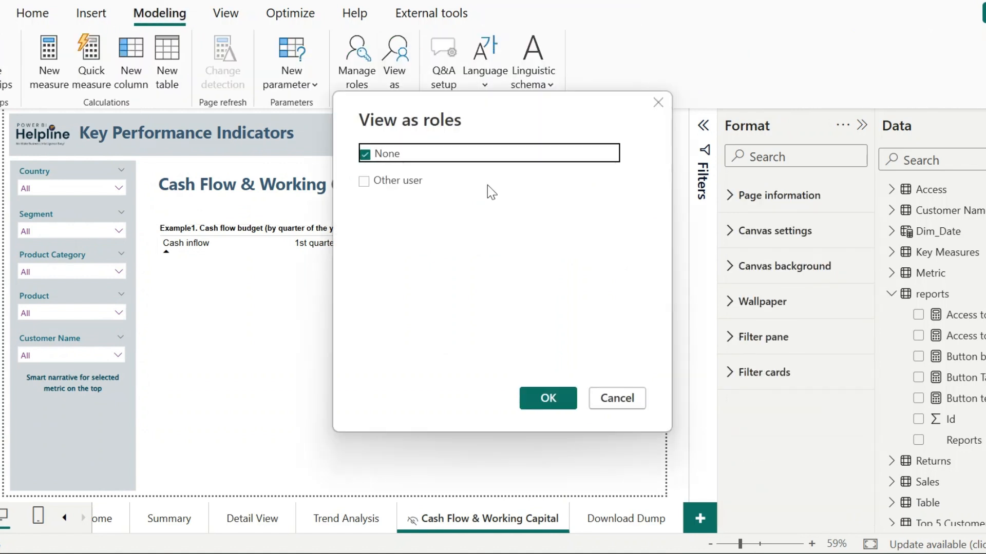
text(b@)
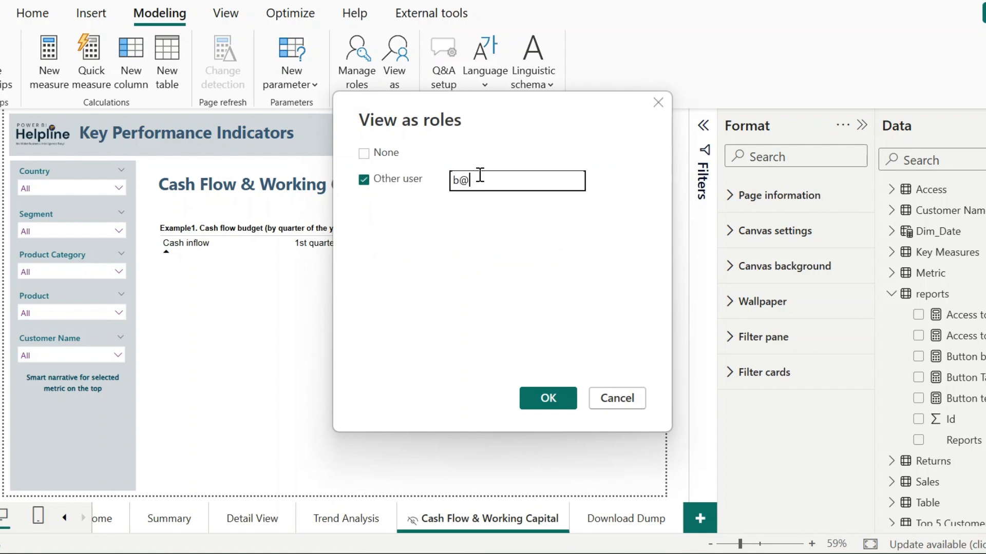
click(547, 399)
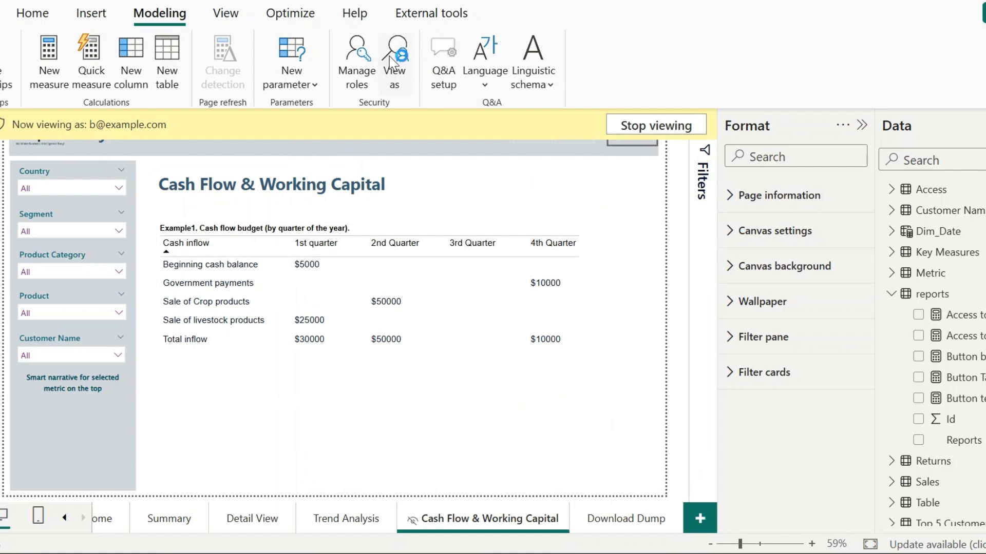
View as a user without access showing only headers, then stop viewing as roles
click(394, 59)
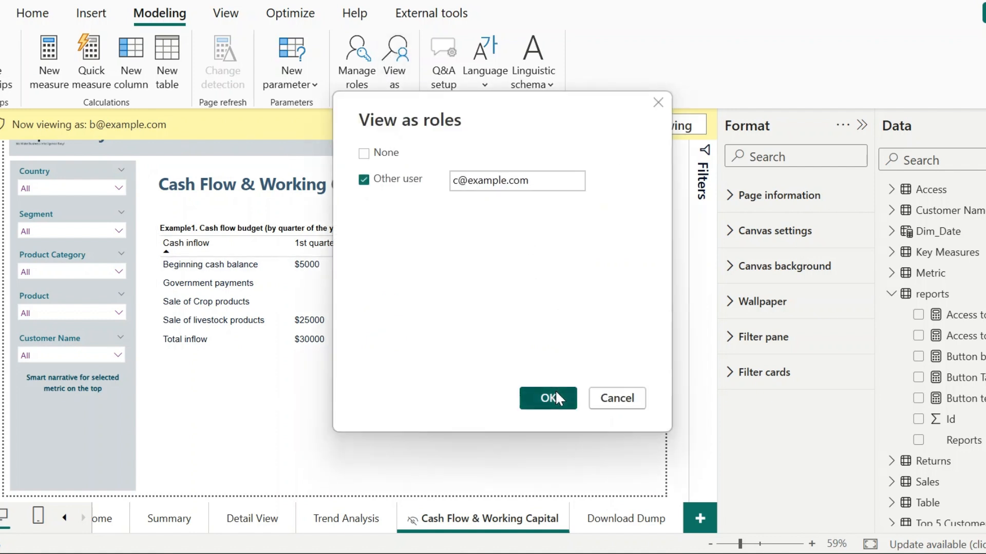
click(547, 399)
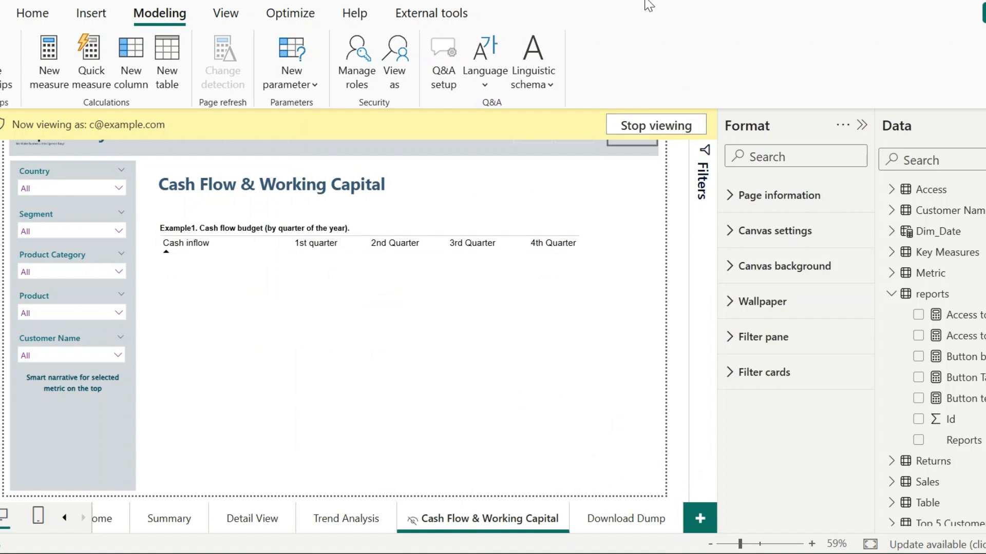
click(655, 126)
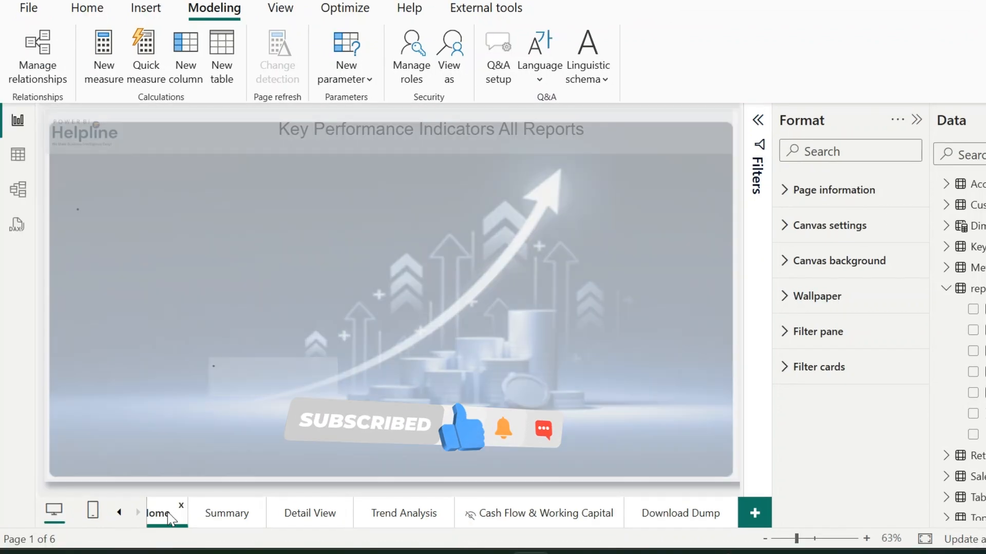
mouse_move(156, 513)
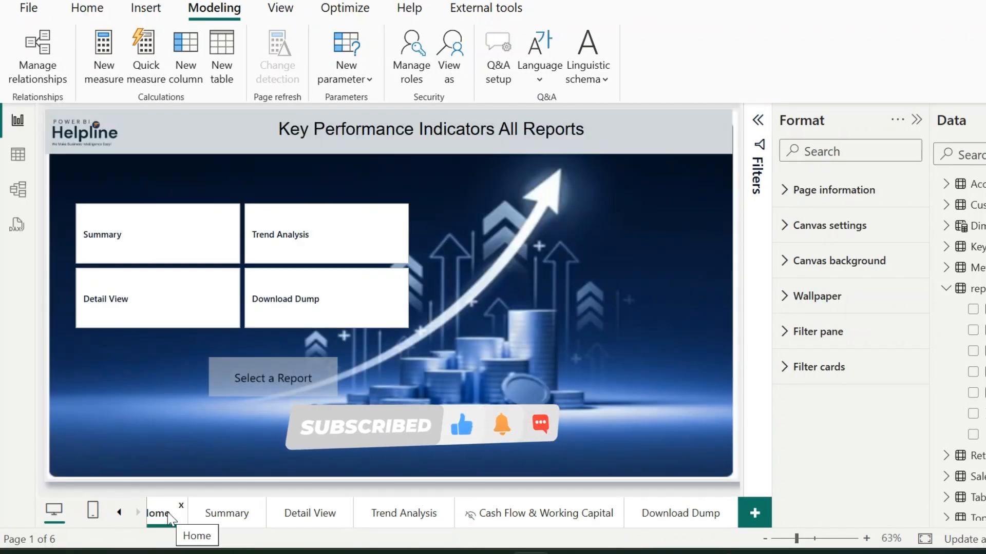